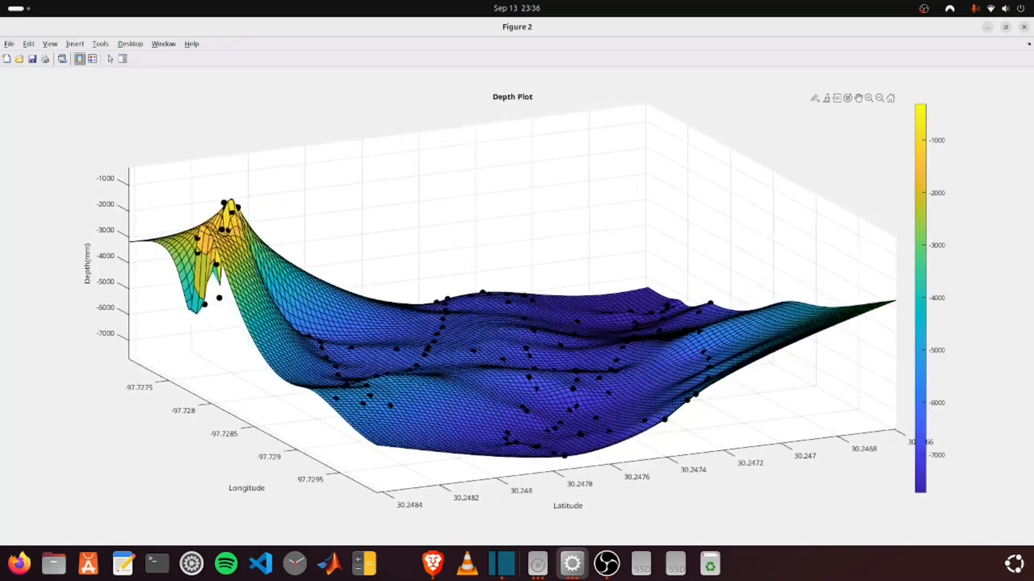
- Orbit the Depth Plot surface to view the lake bed from the opposite side
{"action": "left_click_drag", "start_coordinate": [462, 297], "coordinate": [527, 263]}
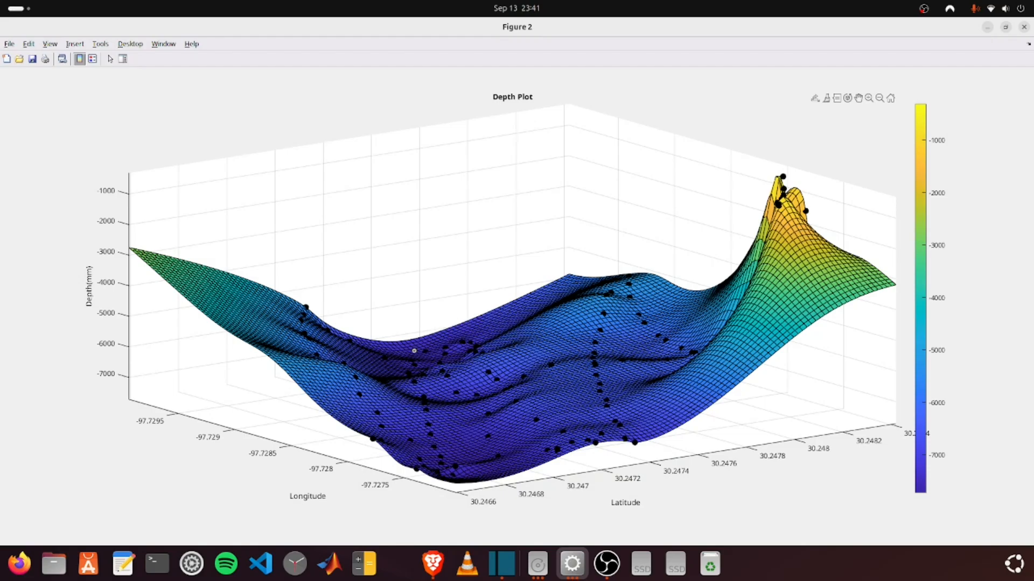
{"action": "left_click", "coordinate": [414, 351]}
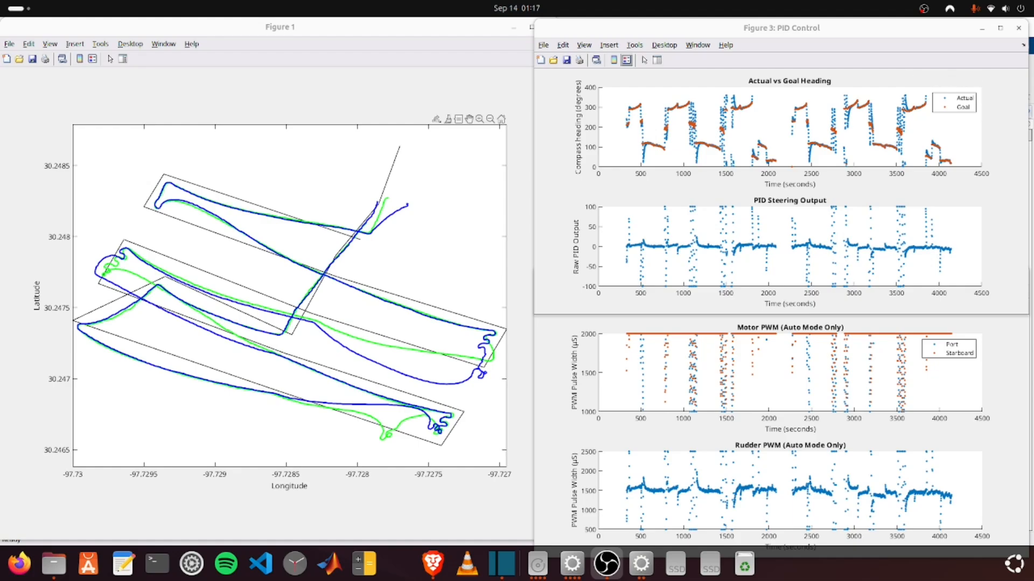
{"action": "left_click", "coordinate": [144, 208]}
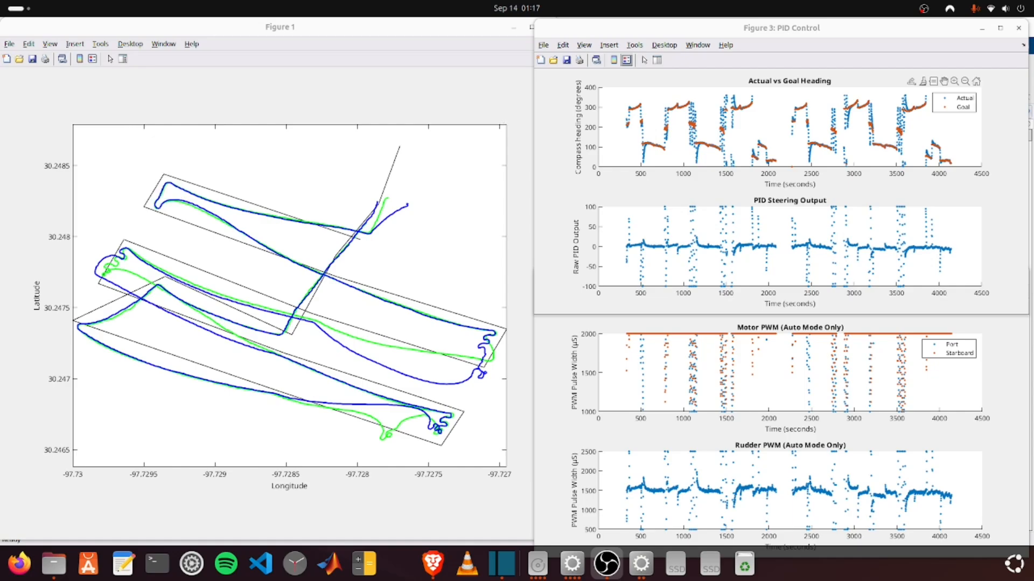
{"action": "left_click", "coordinate": [853, 108]}
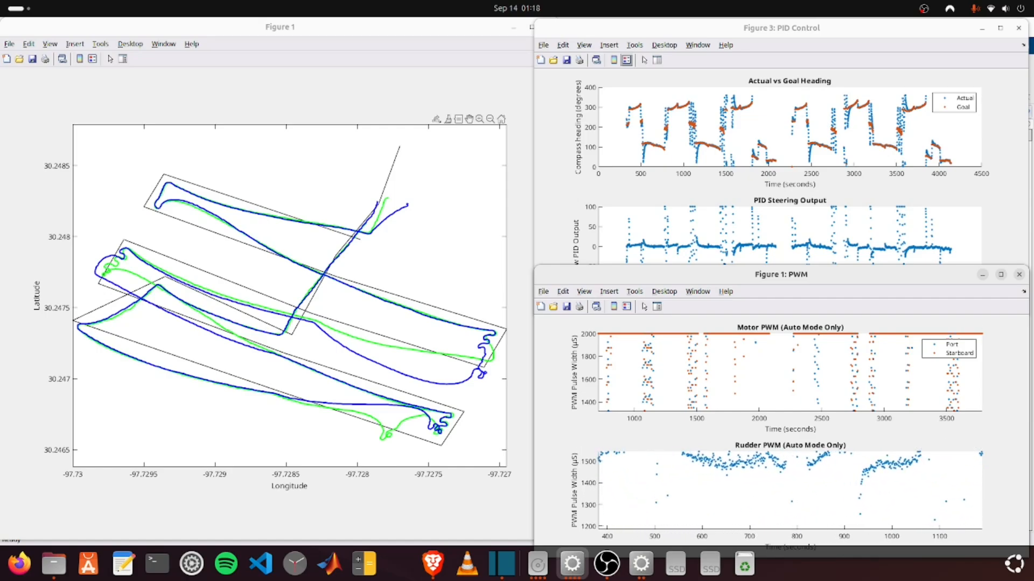
{"action": "mouse_move", "coordinate": [943, 446]}
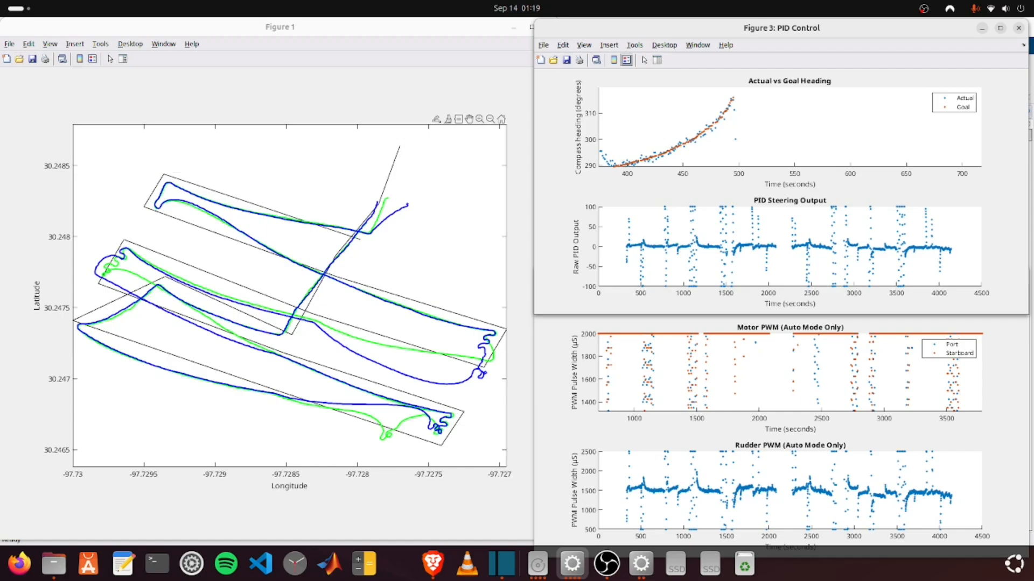
- Zoom the Actual vs Goal Heading plot to the 380–500 second stretch
{"action": "left_click", "coordinate": [163, 177]}
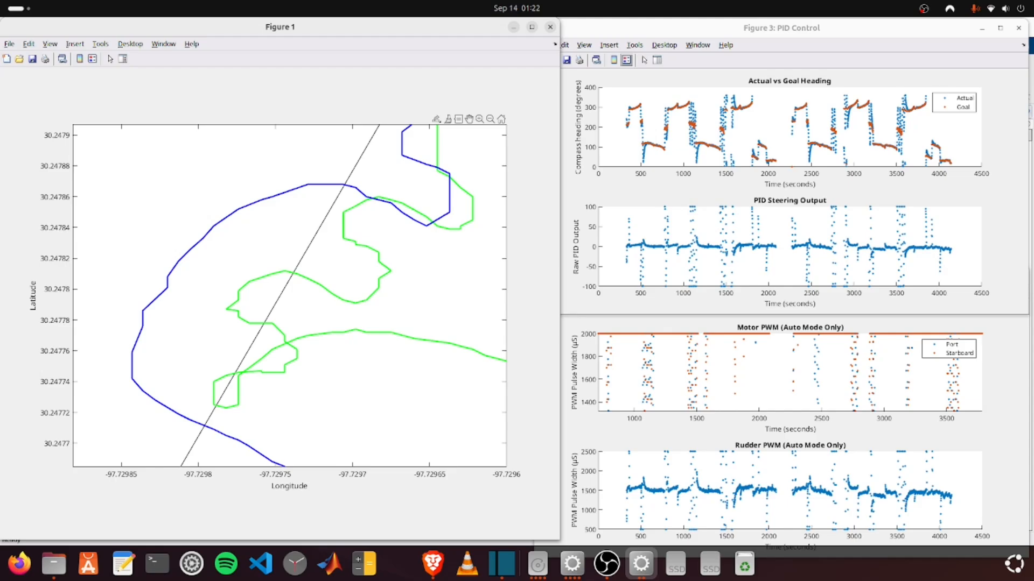
- Box-zoom the track map onto the green and blue loops near -97.7297, 30.2478
{"action": "left_click", "coordinate": [118, 458]}
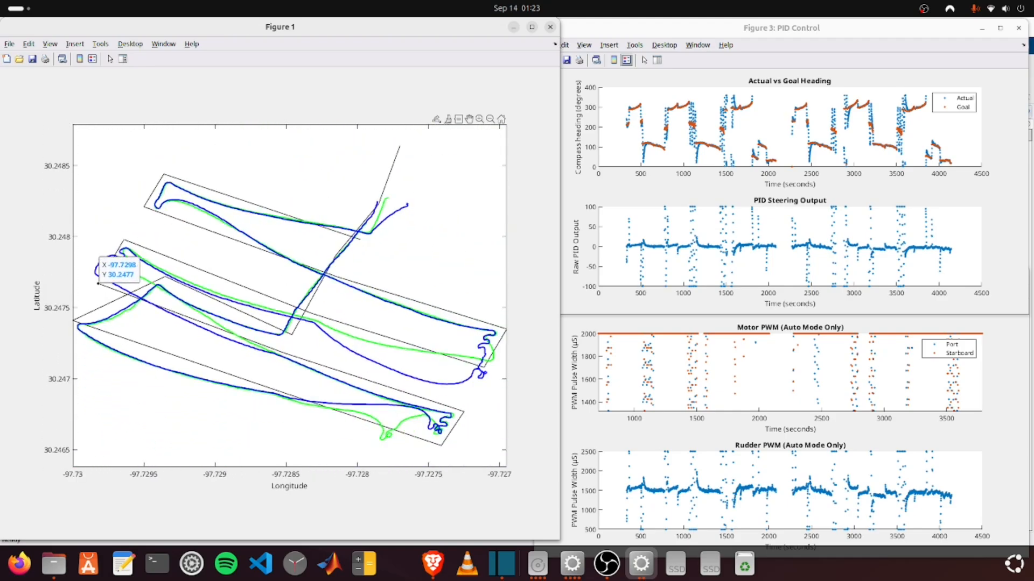
- Restore the full track map and mark the point X -97.7298, Y 30.2477 with a data tip
{"action": "left_click", "coordinate": [781, 28]}
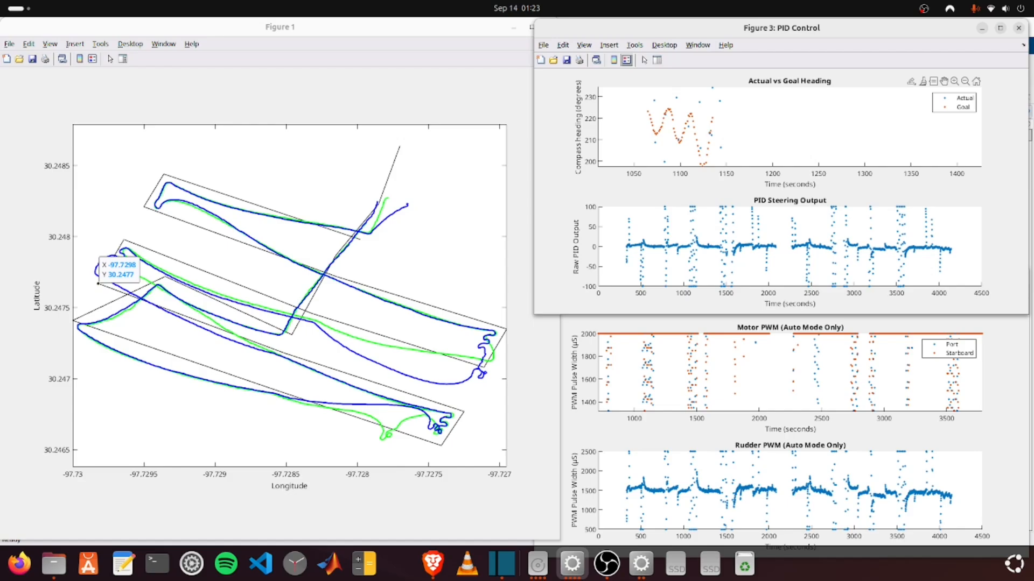
- Magnify the looping turn of the actual and planned tracks in Figure 1
{"action": "left_click", "coordinate": [709, 133]}
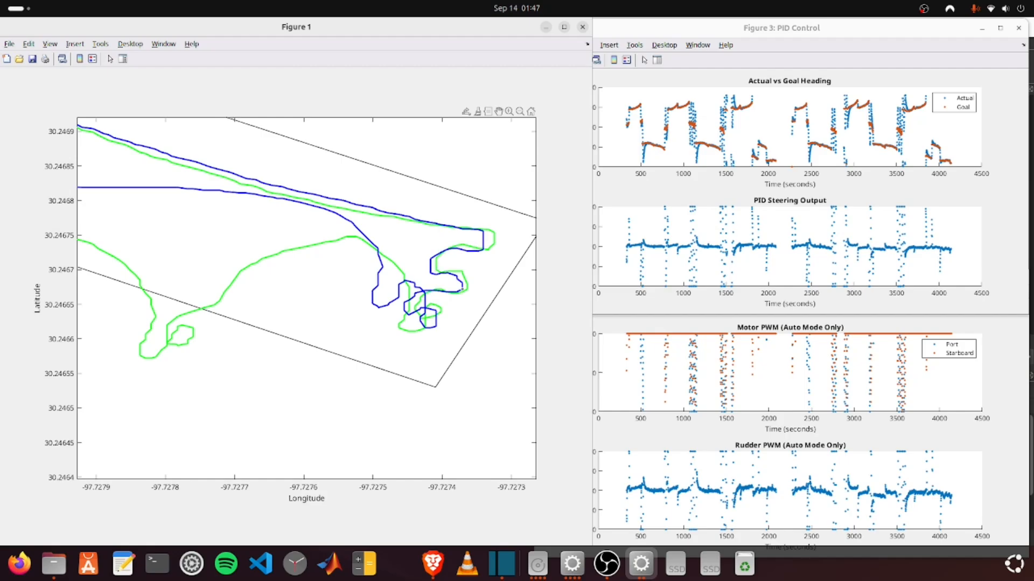
- Restore Figure 1 to the full mission showing every survey pass of both tracks
{"action": "left_click", "coordinate": [425, 300]}
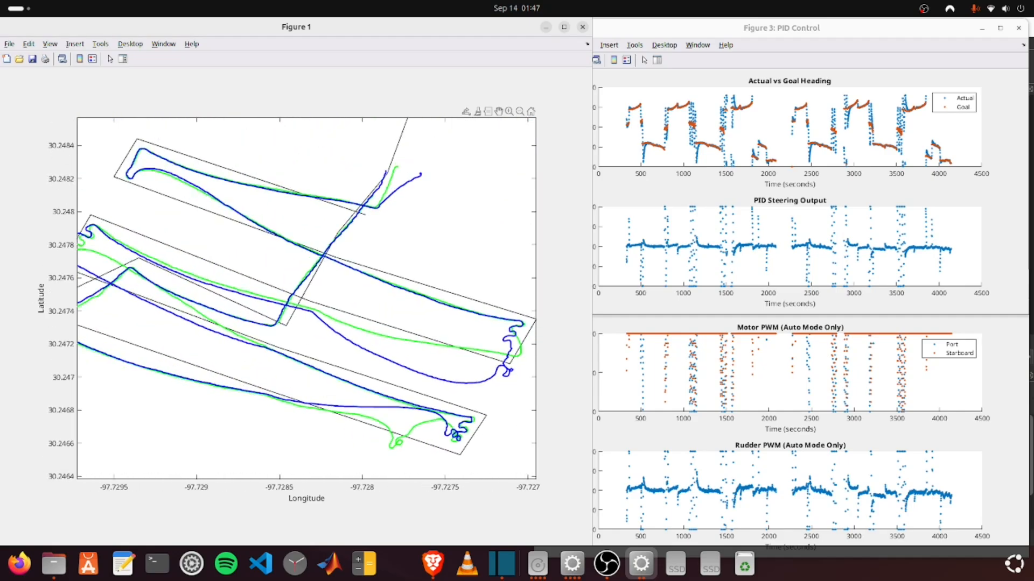
{"action": "left_click", "coordinate": [109, 222]}
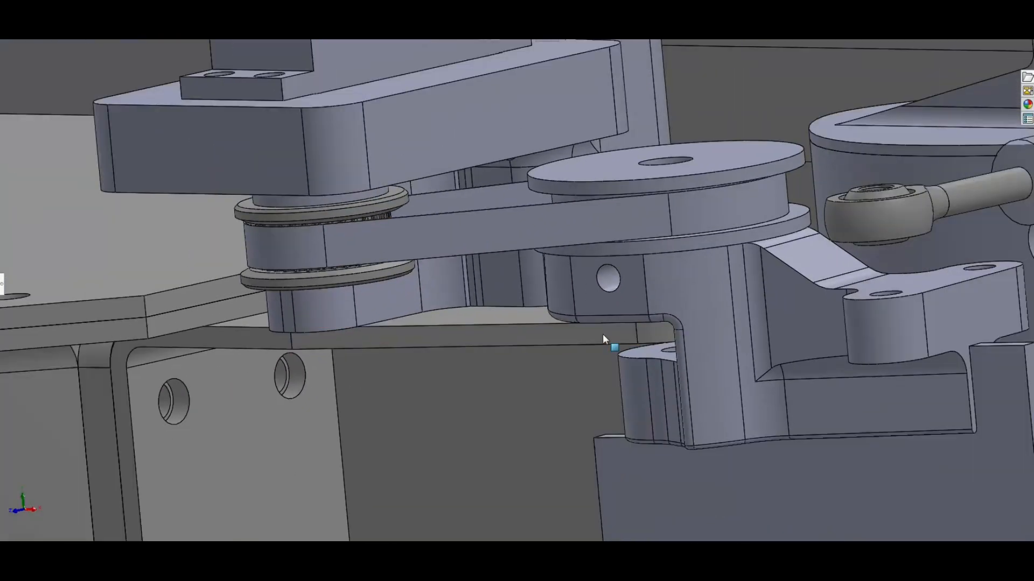
{"action": "left_click_drag", "start_coordinate": [603, 339], "coordinate": [485, 307]}
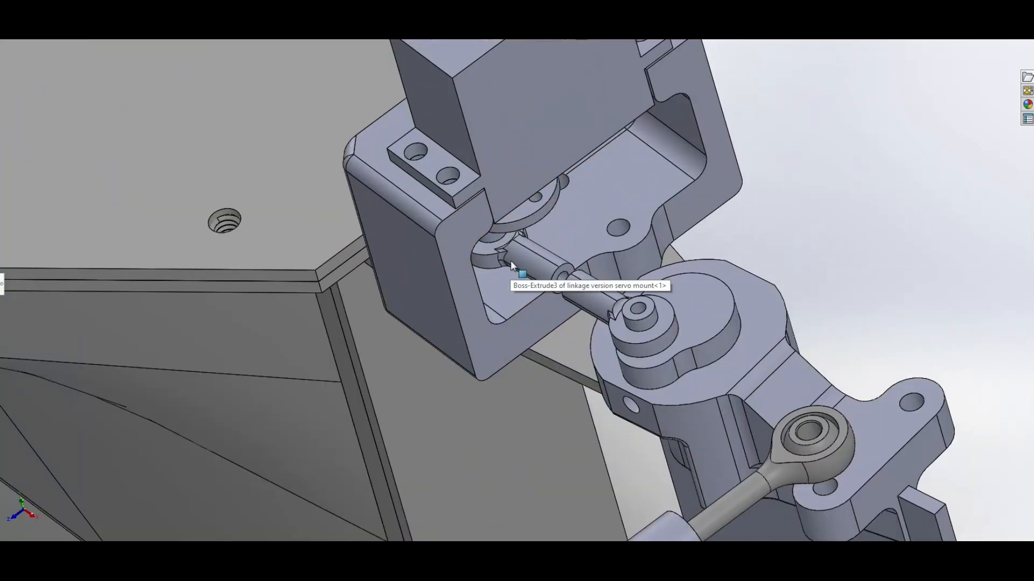
{"action": "left_click_drag", "start_coordinate": [515, 264], "coordinate": [613, 125]}
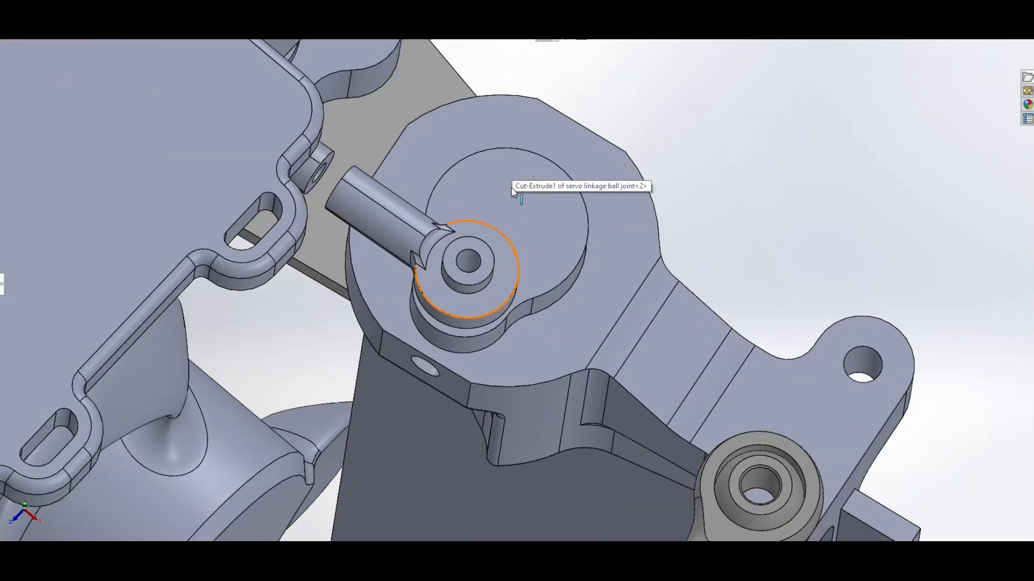
{"action": "mouse_move", "coordinate": [620, 346]}
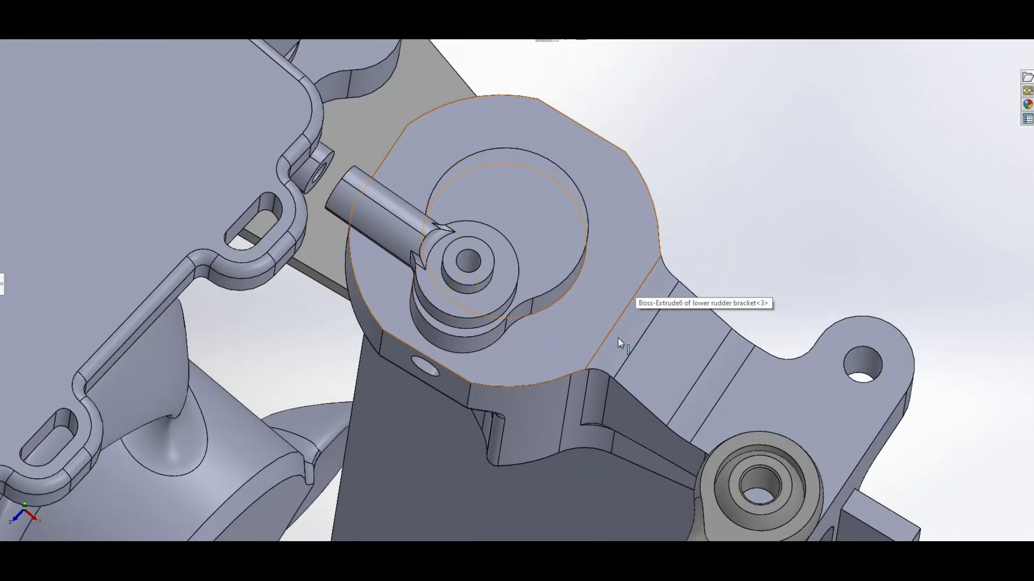
{"action": "left_click_drag", "start_coordinate": [621, 343], "coordinate": [514, 425]}
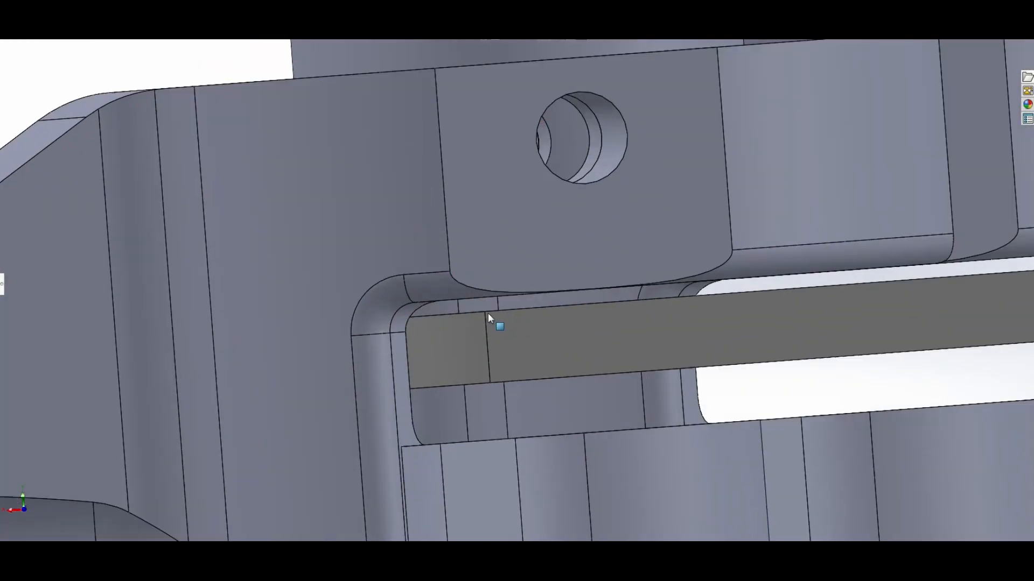
{"action": "left_click_drag", "start_coordinate": [488, 320], "coordinate": [593, 373]}
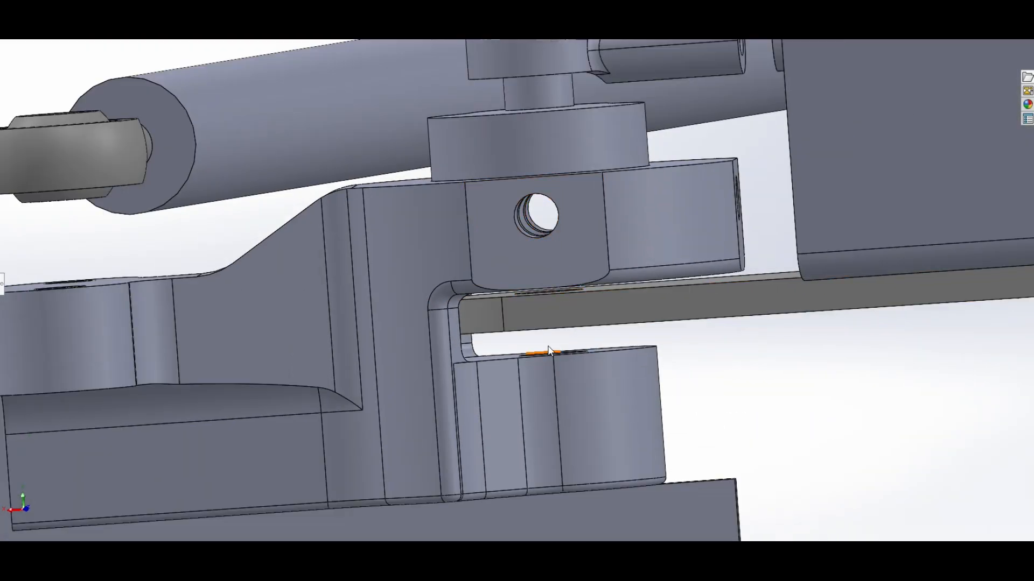
{"action": "left_click", "coordinate": [550, 311]}
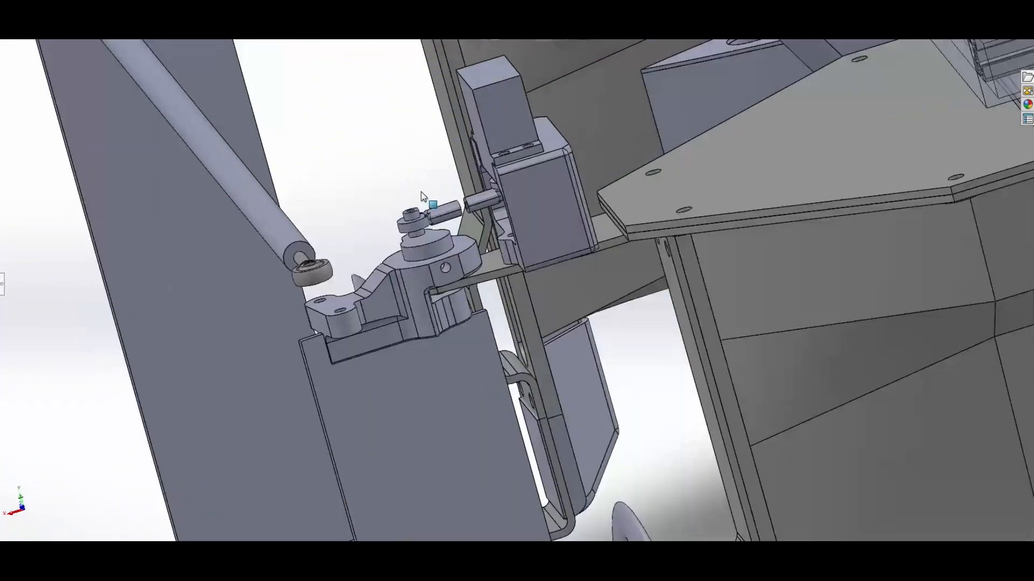
{"action": "left_click_drag", "start_coordinate": [422, 198], "coordinate": [435, 369]}
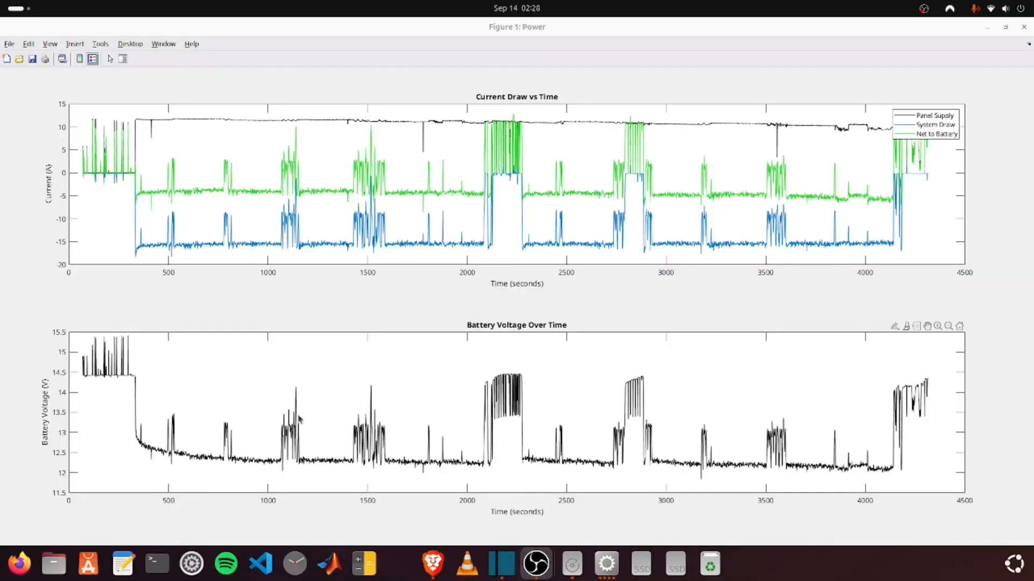
{"action": "mouse_move", "coordinate": [738, 389]}
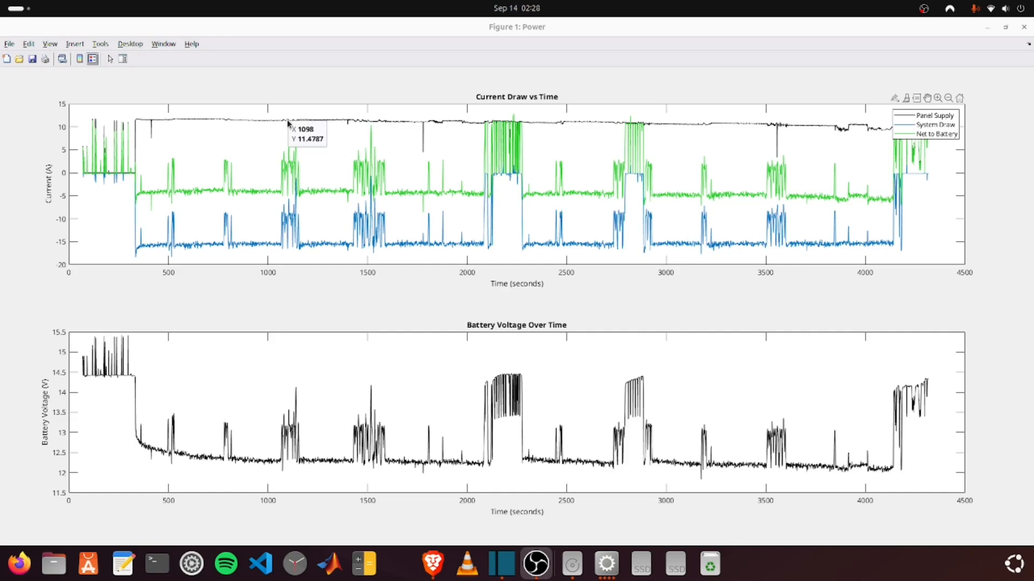
{"action": "mouse_move", "coordinate": [154, 136]}
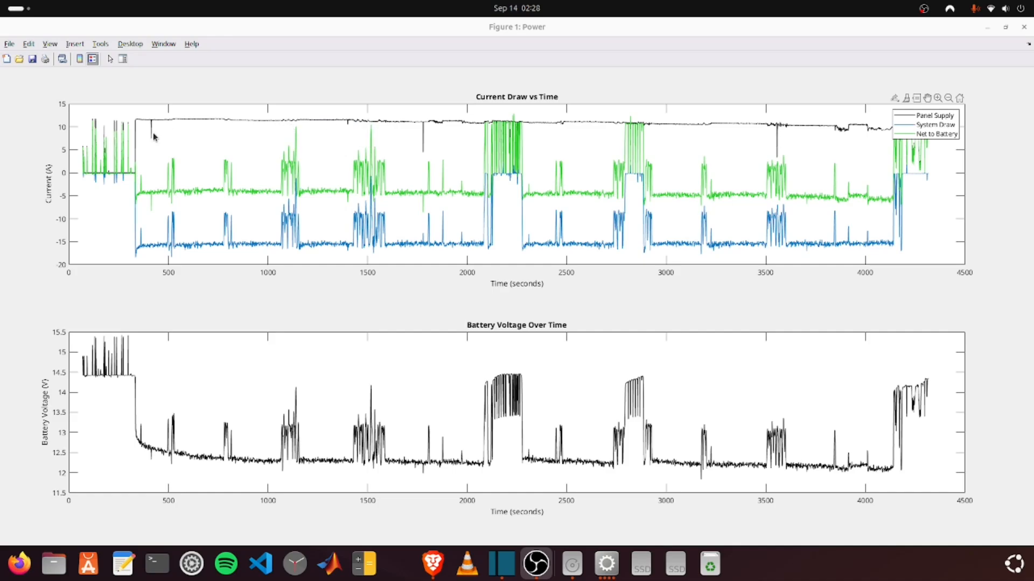
{"action": "left_click", "coordinate": [261, 123]}
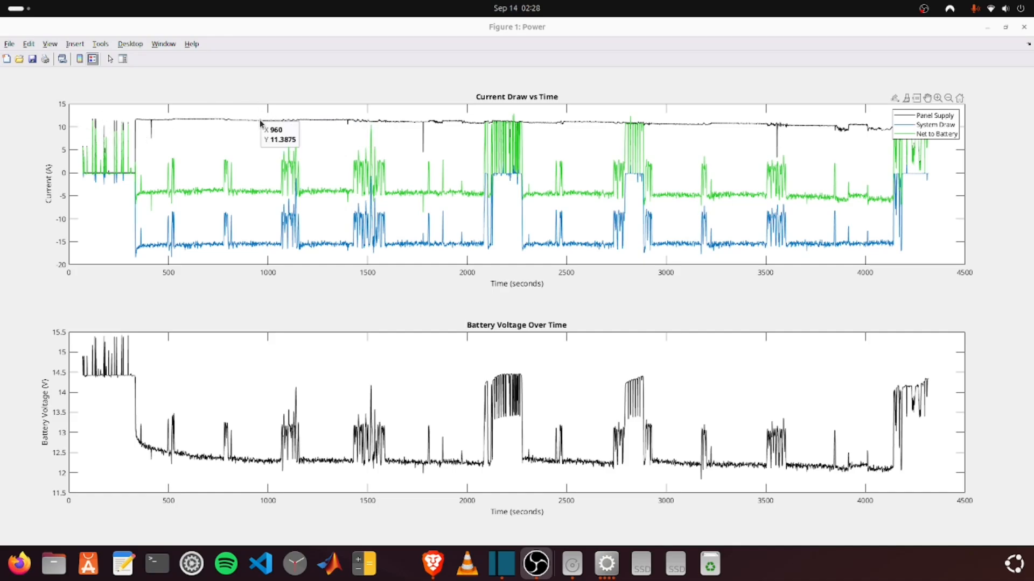
{"action": "mouse_move", "coordinate": [463, 126]}
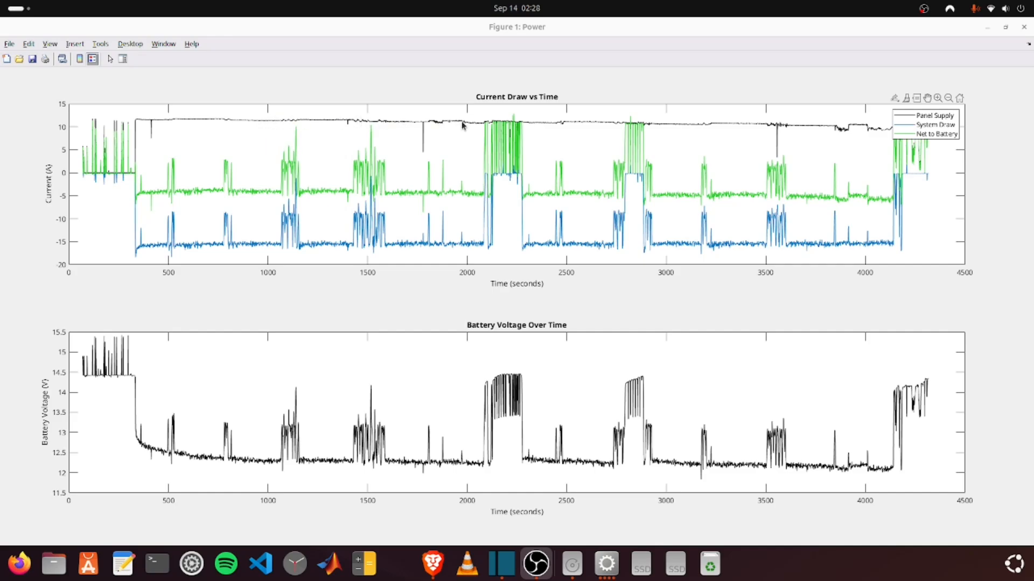
{"action": "mouse_move", "coordinate": [391, 127]}
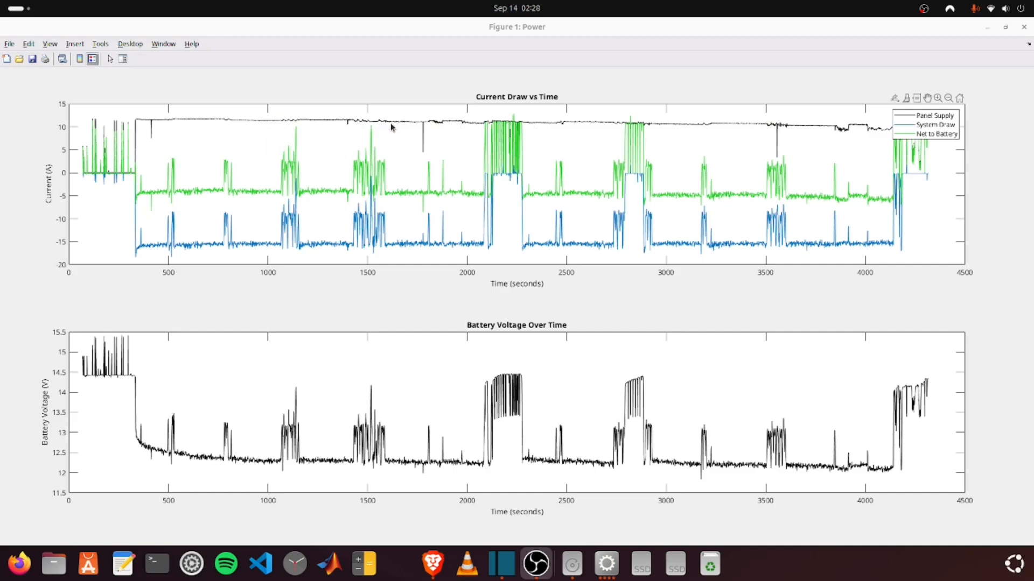
{"action": "mouse_move", "coordinate": [879, 131]}
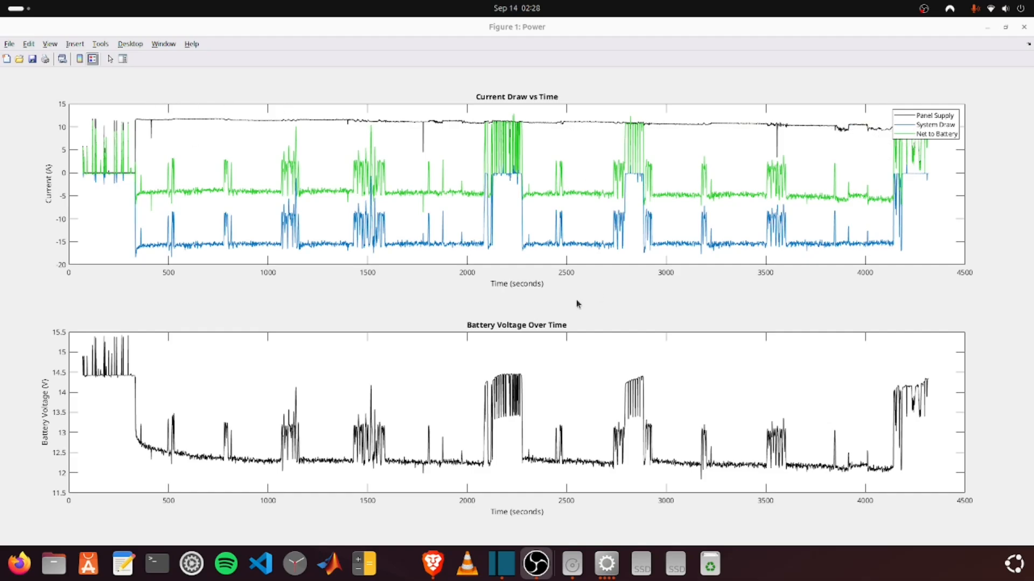
{"action": "mouse_move", "coordinate": [608, 283]}
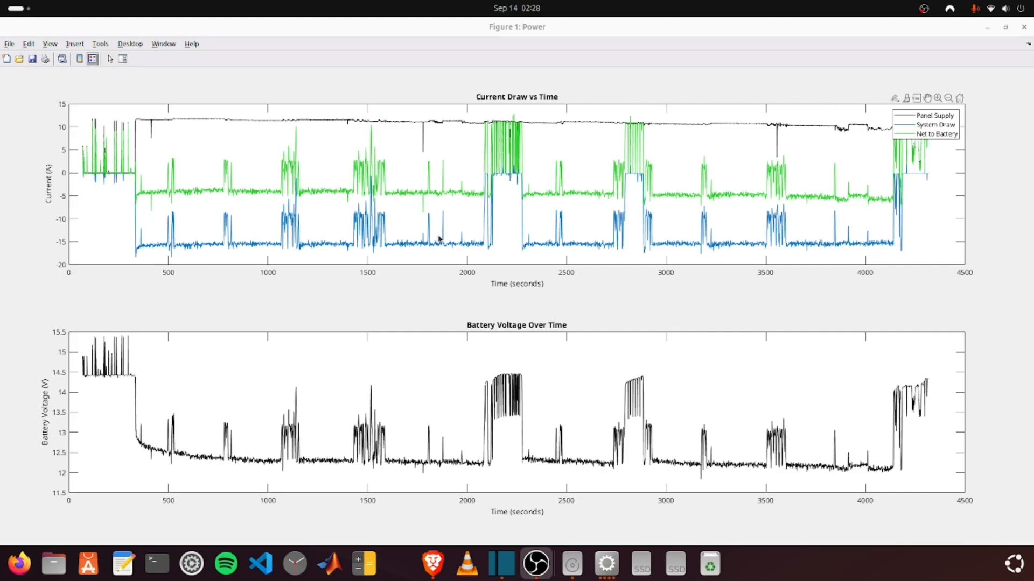
{"action": "mouse_move", "coordinate": [471, 250]}
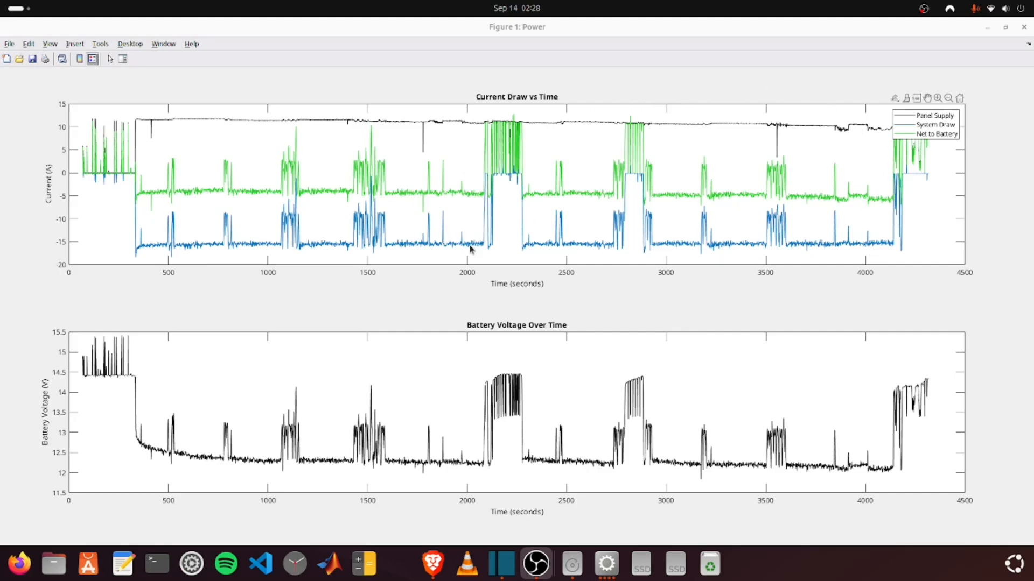
{"action": "mouse_move", "coordinate": [527, 145]}
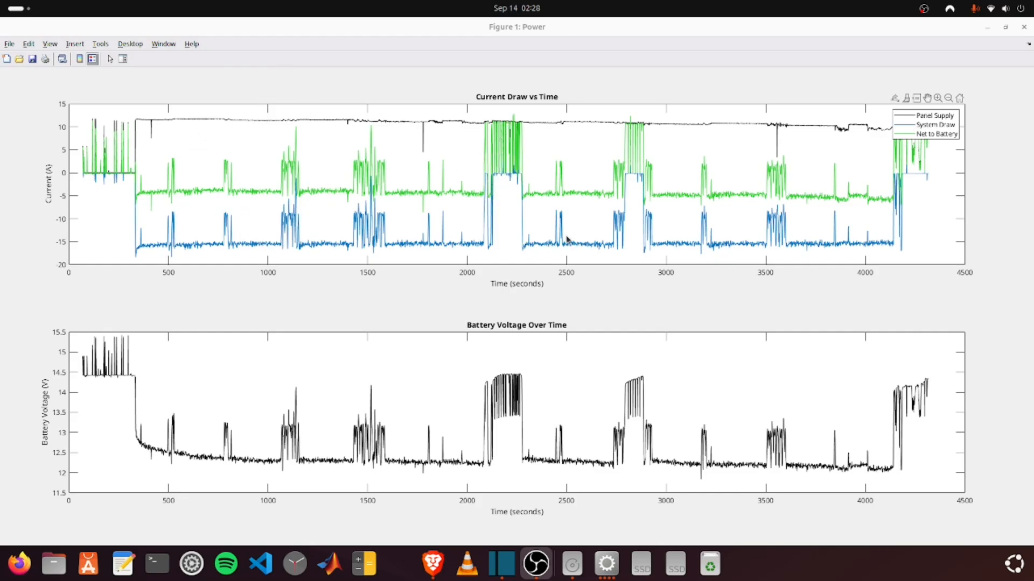
{"action": "left_click", "coordinate": [181, 193]}
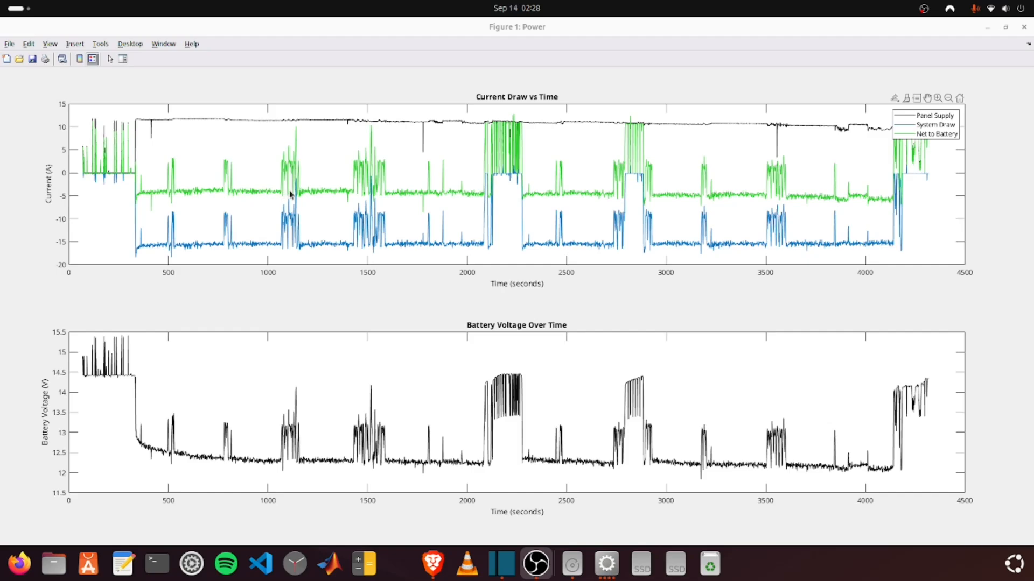
{"action": "left_click", "coordinate": [422, 196]}
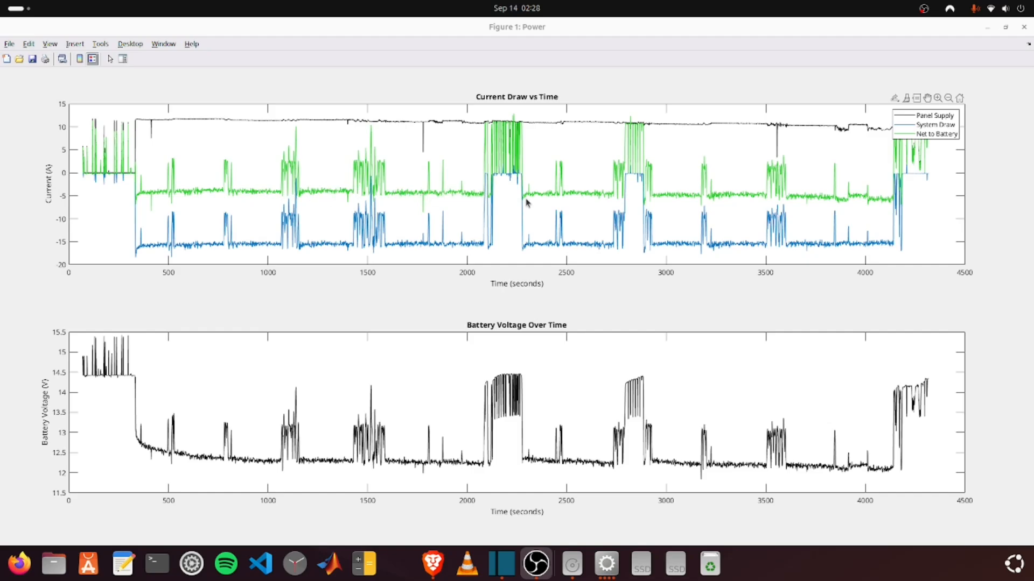
{"action": "left_click", "coordinate": [568, 199]}
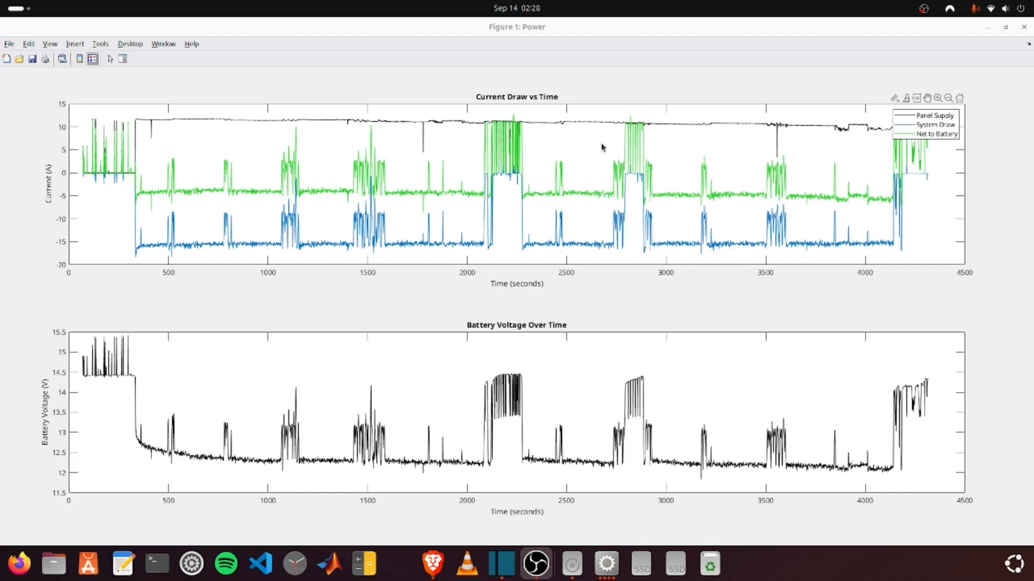
{"action": "mouse_move", "coordinate": [537, 132]}
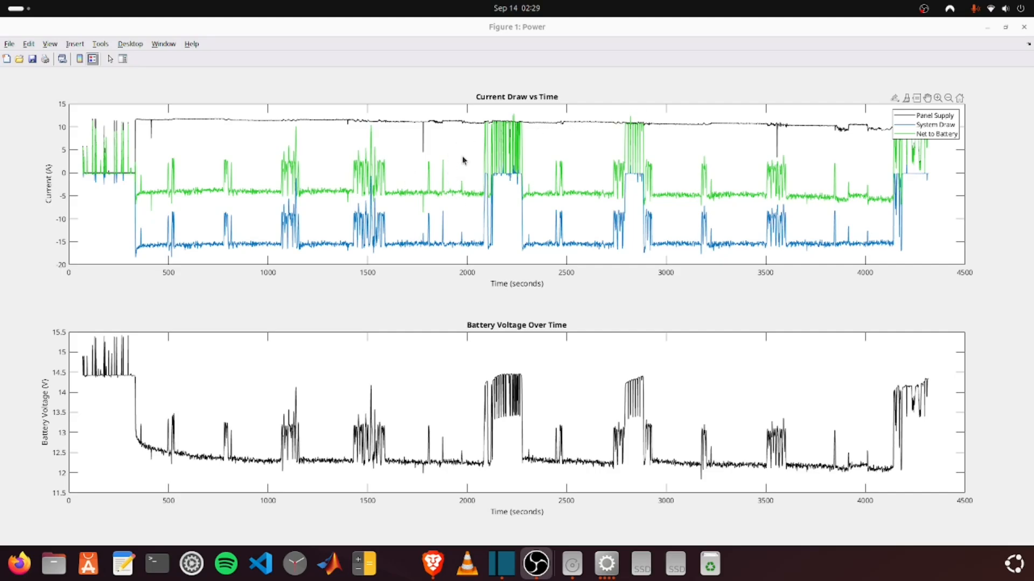
{"action": "mouse_move", "coordinate": [700, 154]}
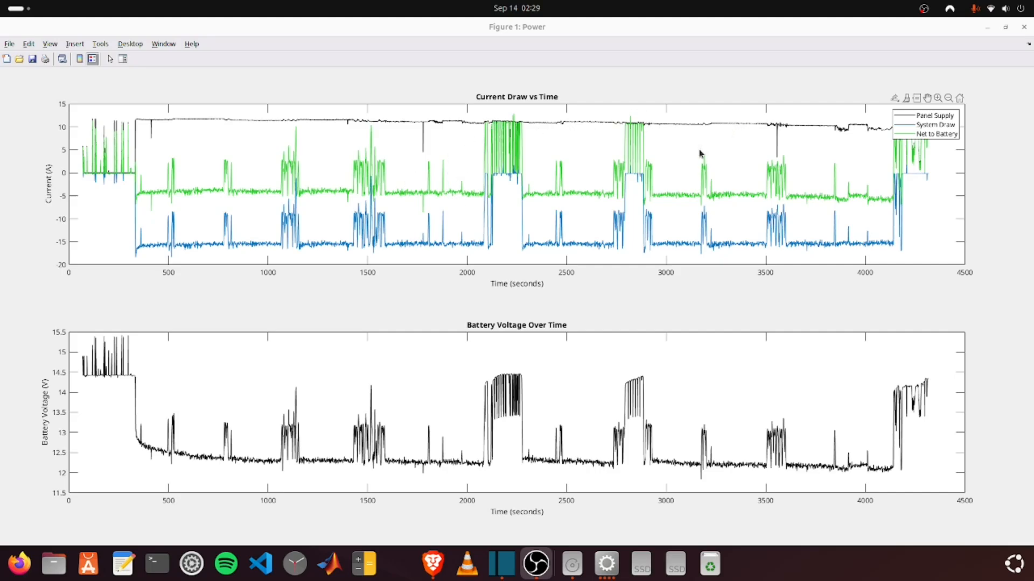
{"action": "mouse_move", "coordinate": [516, 235]}
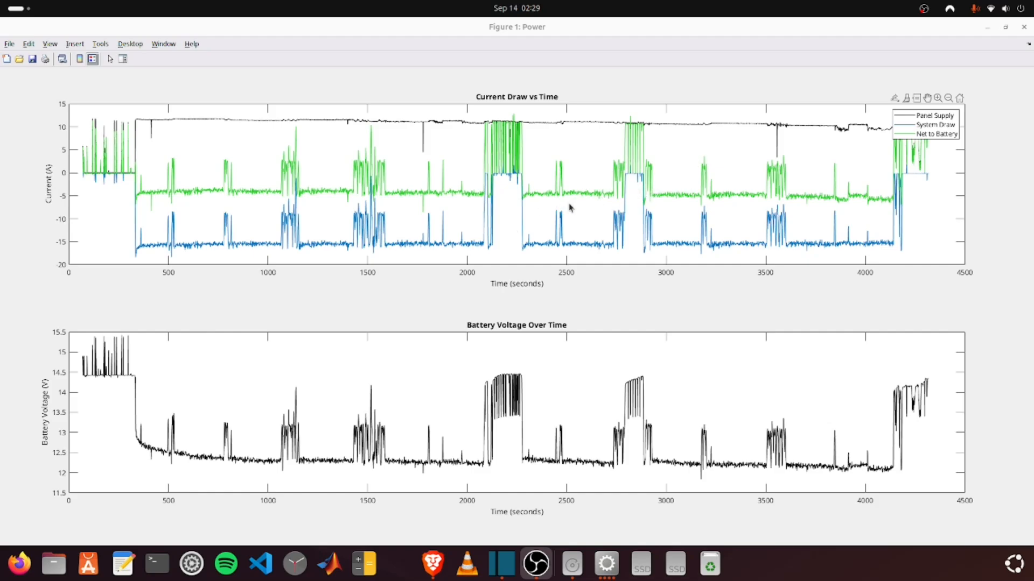
{"action": "mouse_move", "coordinate": [295, 165]}
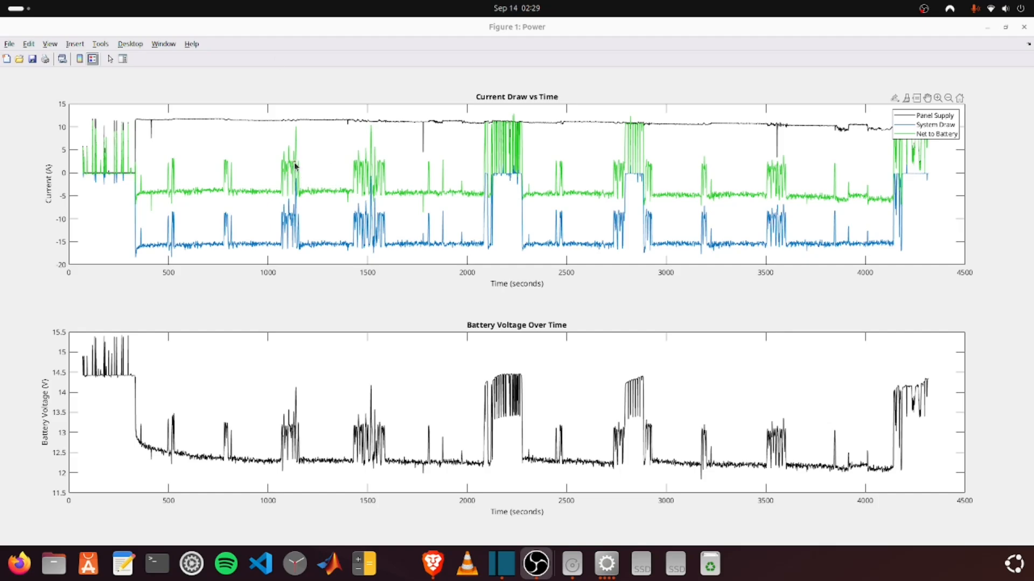
{"action": "mouse_move", "coordinate": [300, 112]}
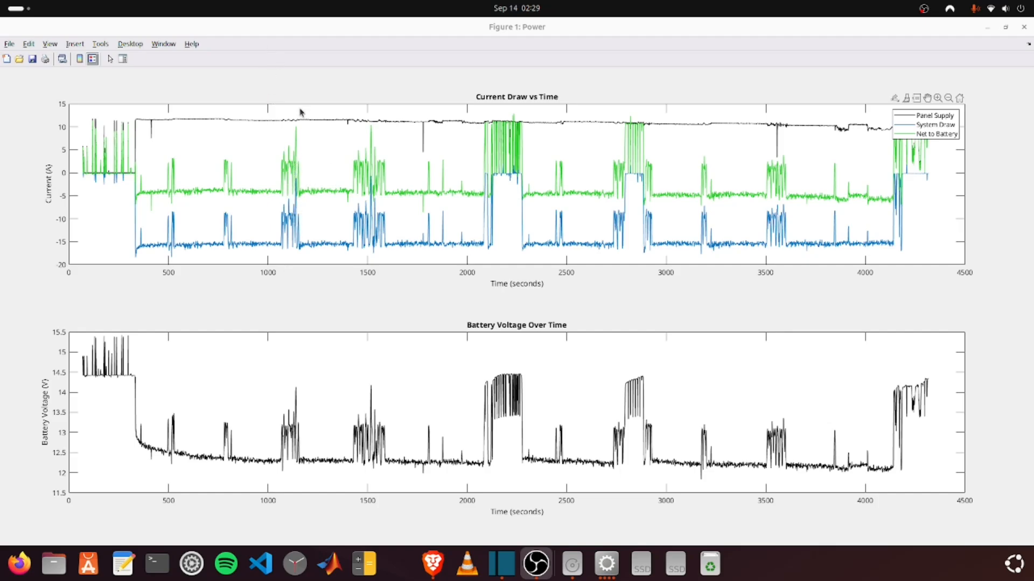
{"action": "mouse_move", "coordinate": [388, 201]}
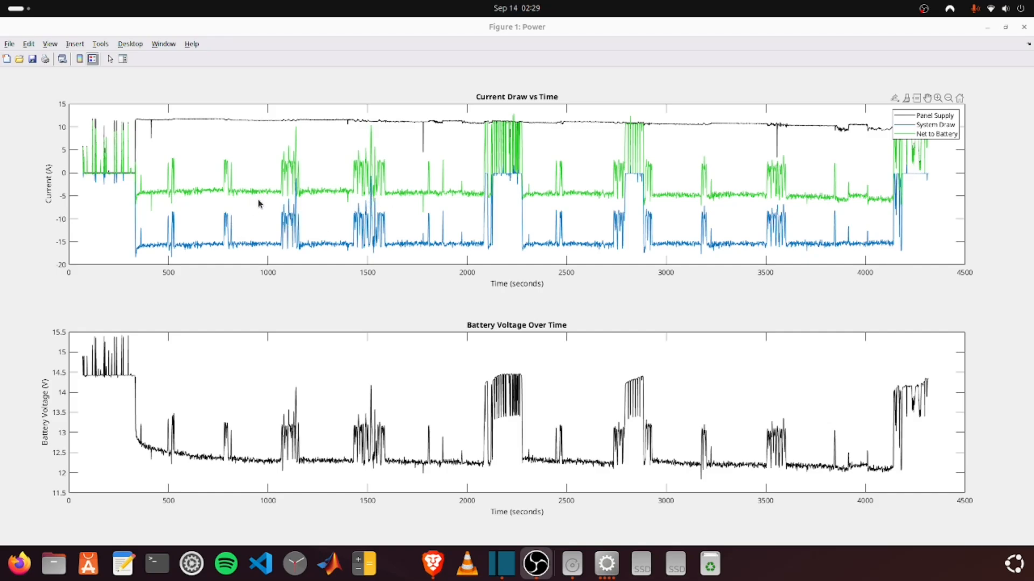
{"action": "mouse_move", "coordinate": [411, 150]}
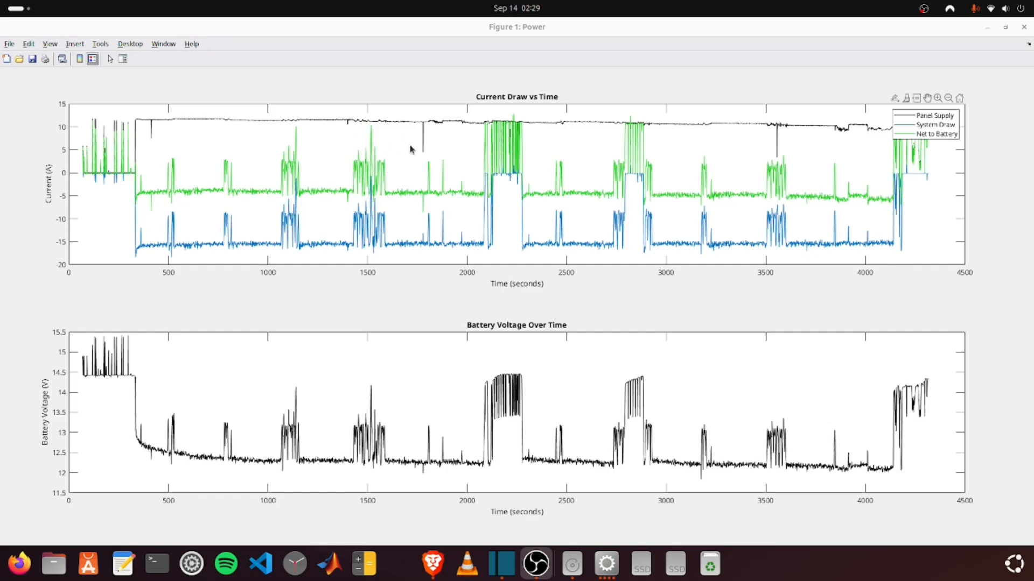
{"action": "mouse_move", "coordinate": [290, 160]}
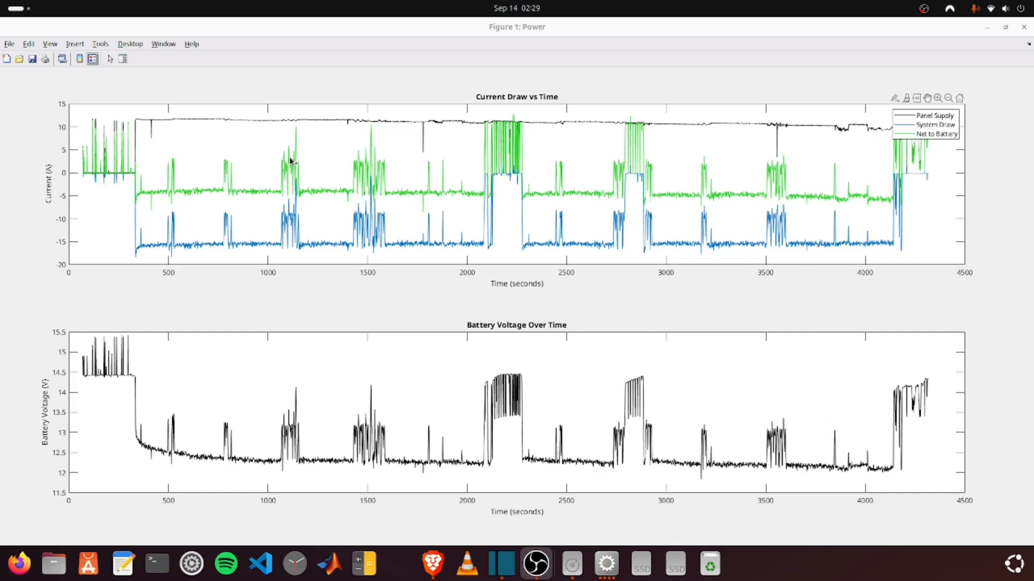
{"action": "mouse_move", "coordinate": [370, 176]}
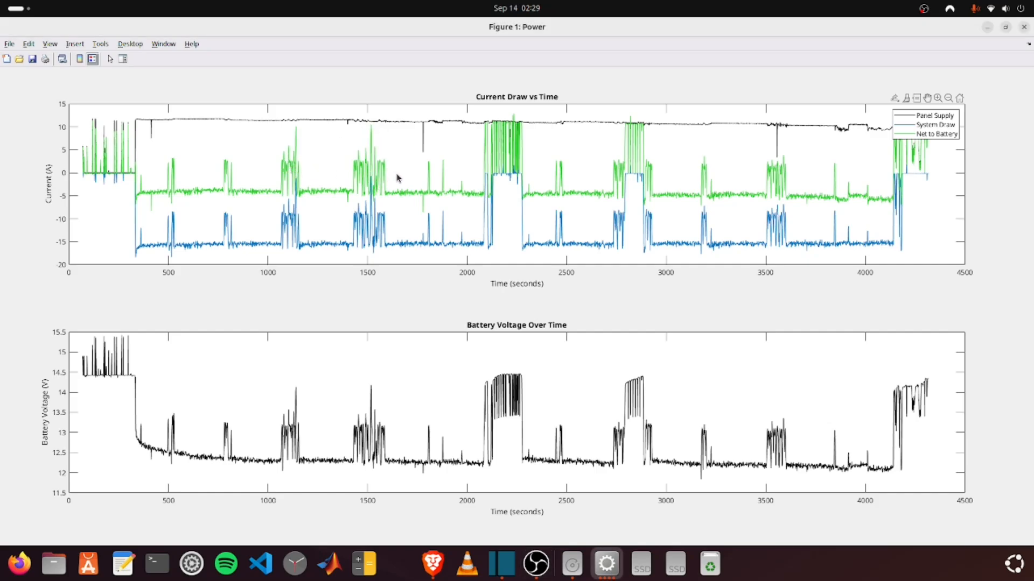
{"action": "left_click", "coordinate": [379, 176]}
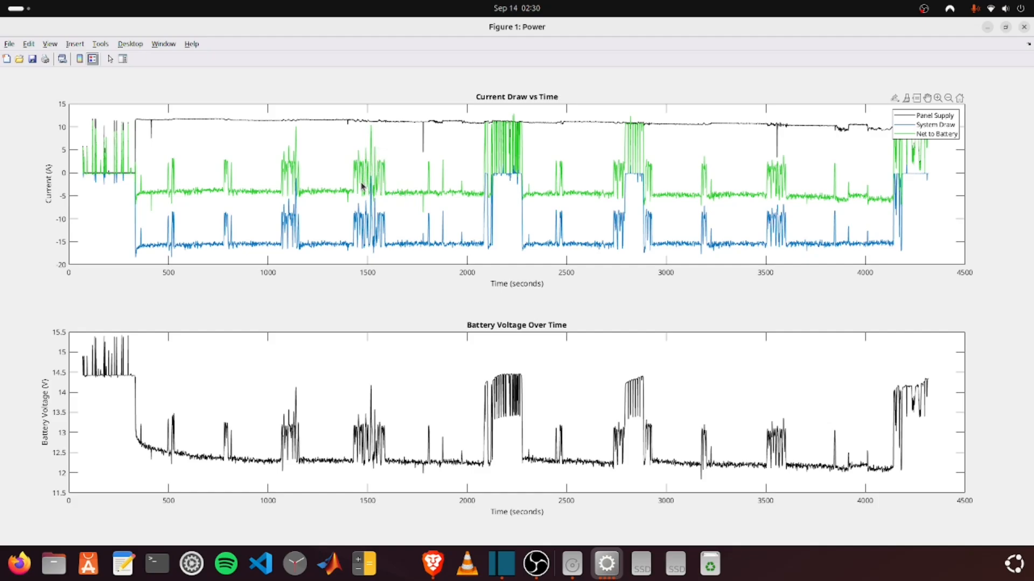
{"action": "mouse_move", "coordinate": [340, 173]}
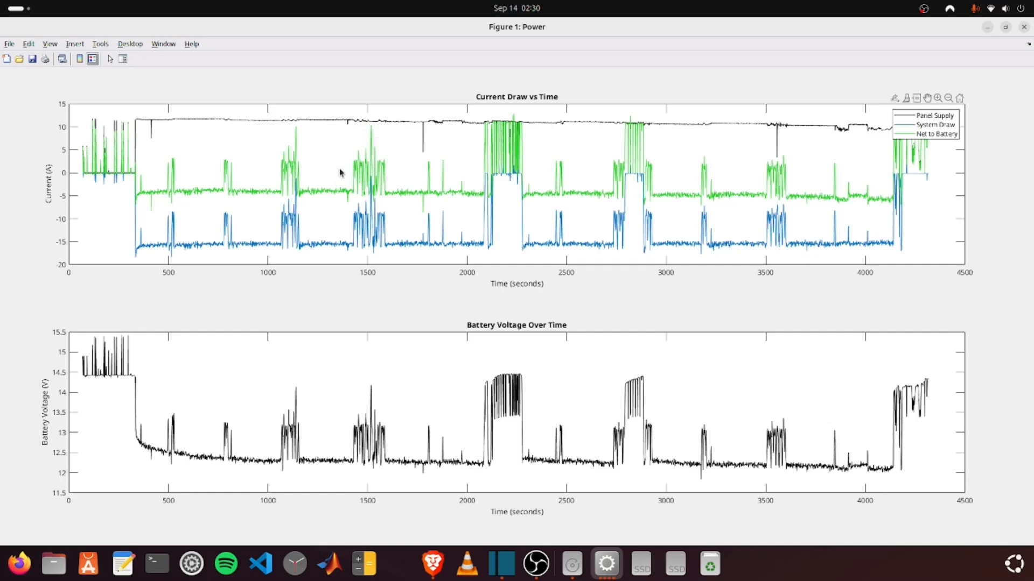
{"action": "mouse_move", "coordinate": [378, 190]}
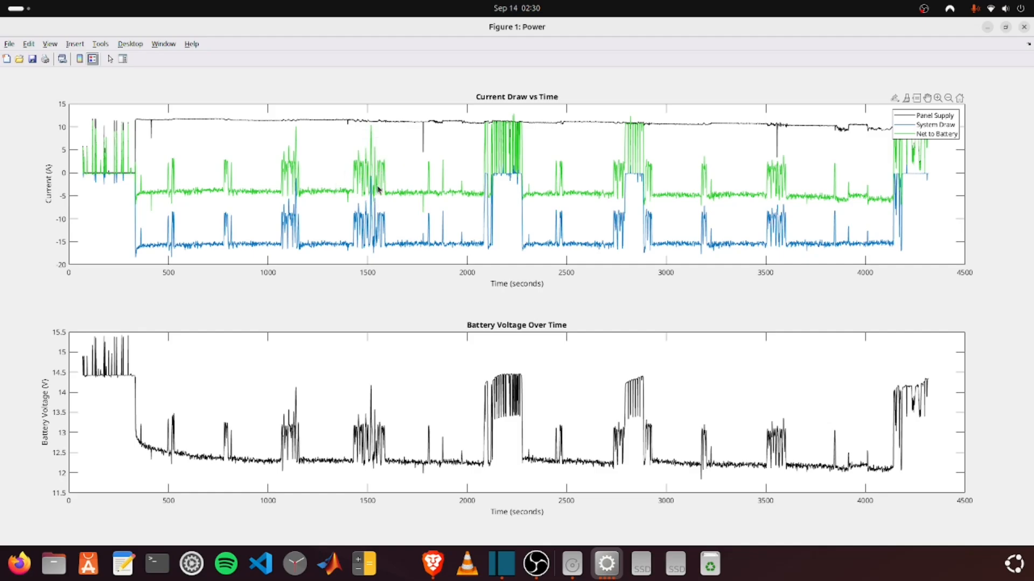
{"action": "mouse_move", "coordinate": [421, 160]}
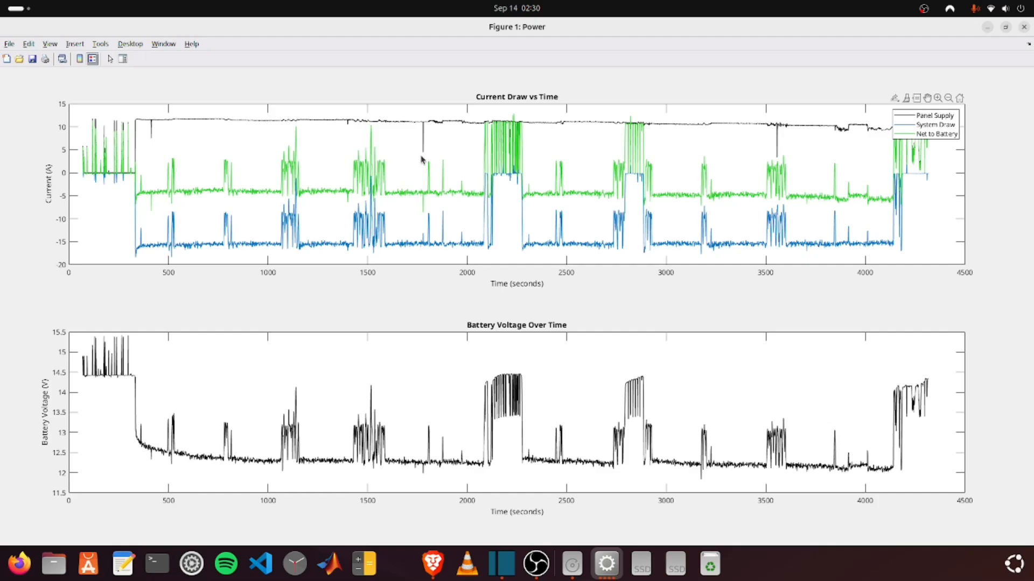
{"action": "mouse_move", "coordinate": [475, 310]}
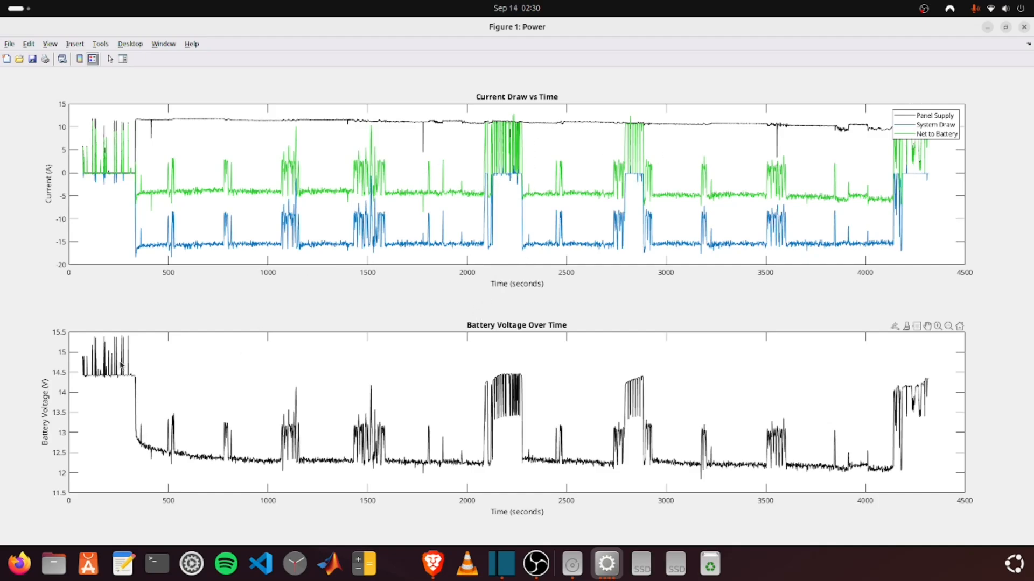
{"action": "mouse_move", "coordinate": [116, 449]}
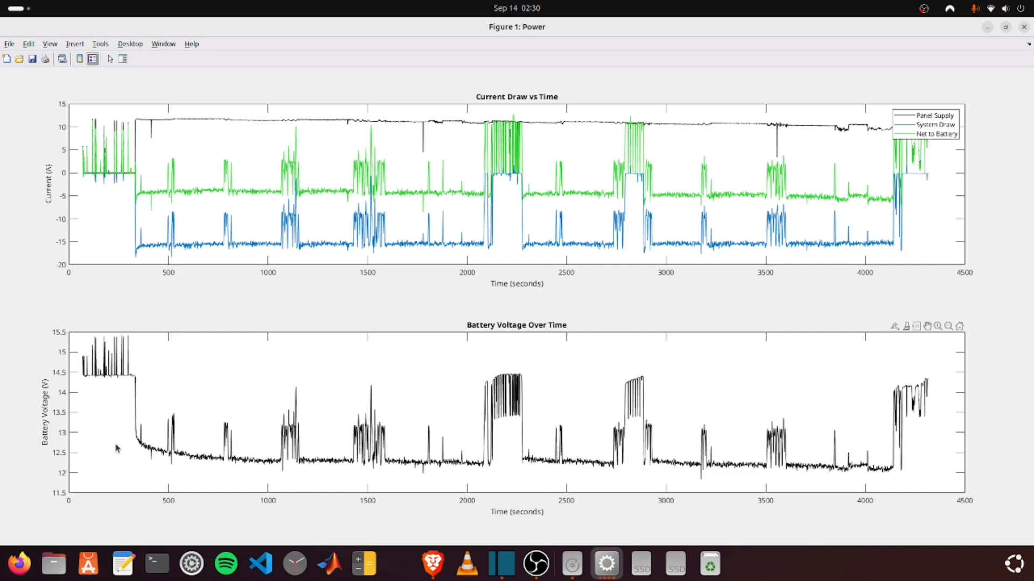
{"action": "left_click", "coordinate": [113, 370]}
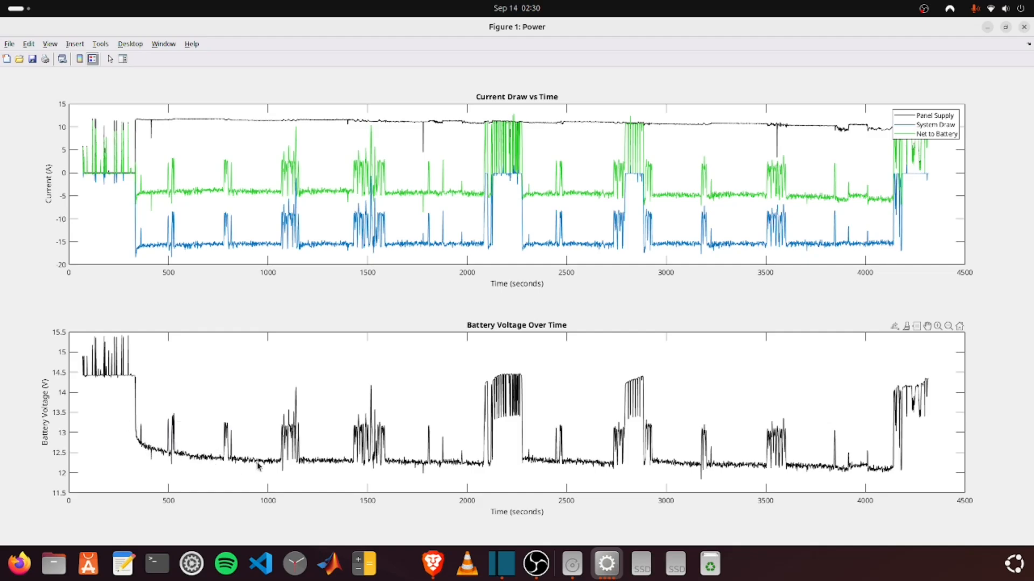
{"action": "mouse_move", "coordinate": [295, 401]}
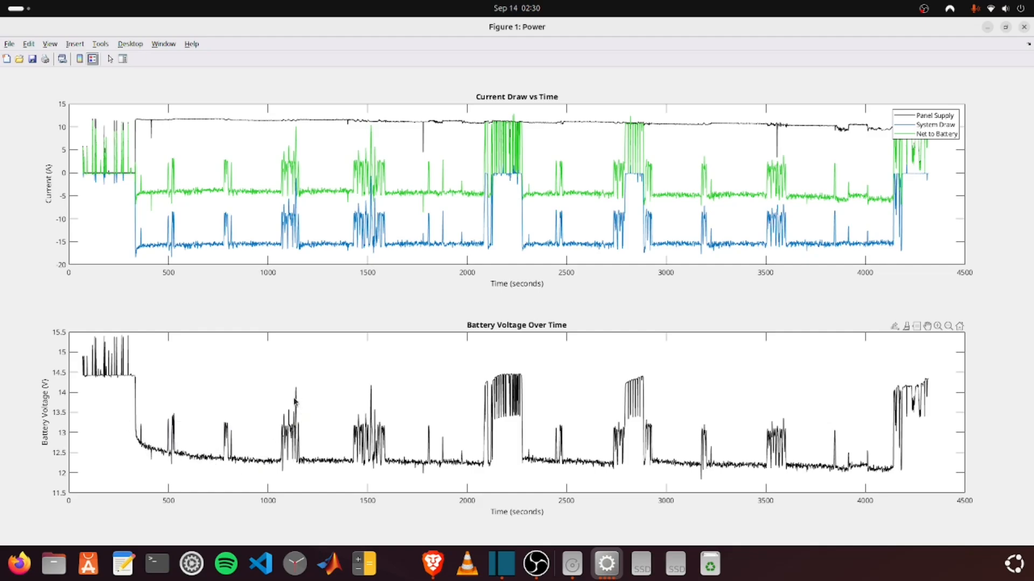
{"action": "left_click", "coordinate": [295, 397]}
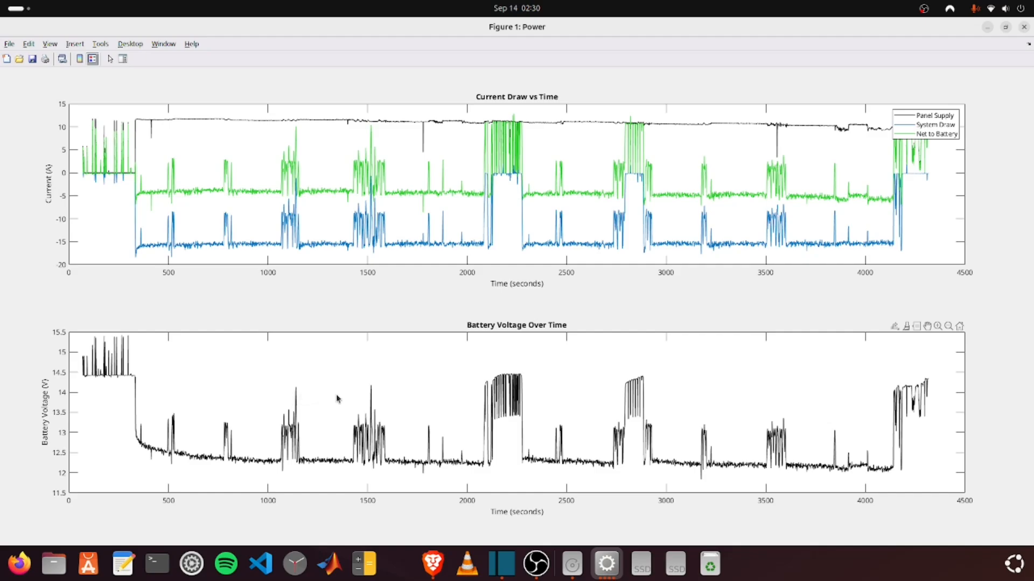
{"action": "mouse_move", "coordinate": [378, 339]}
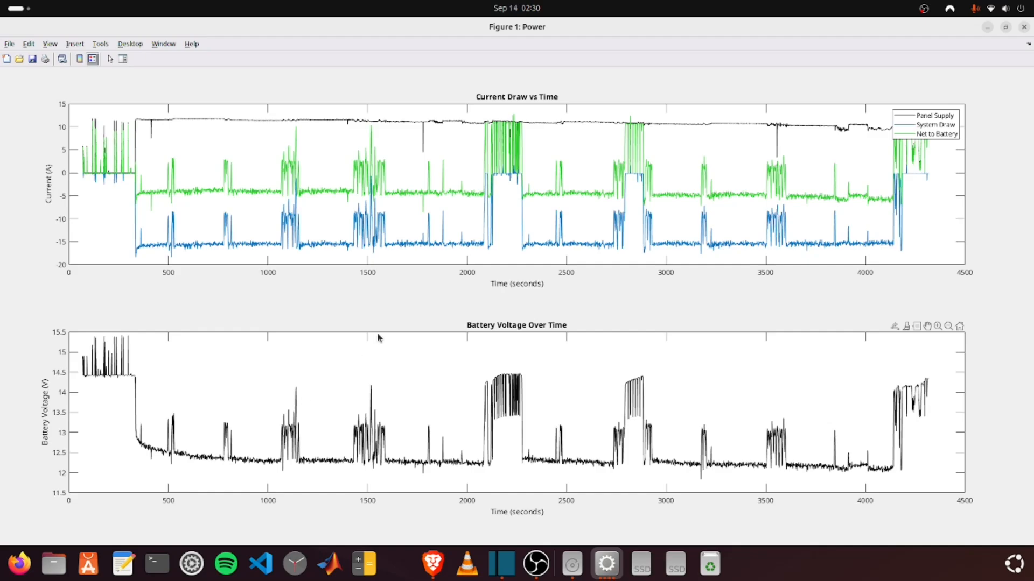
{"action": "mouse_move", "coordinate": [517, 498]}
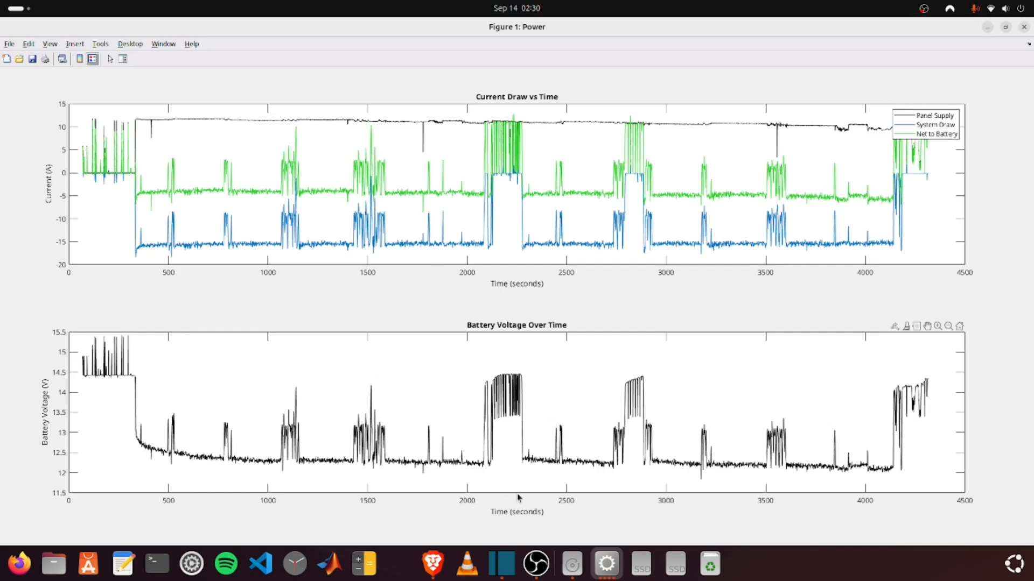
{"action": "left_click", "coordinate": [494, 409]}
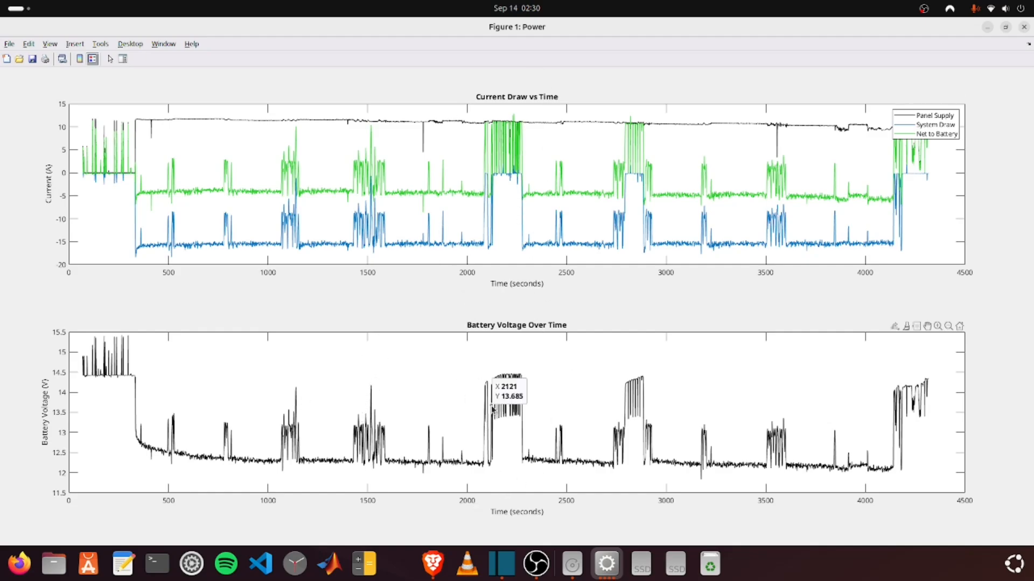
{"action": "left_click", "coordinate": [515, 391]}
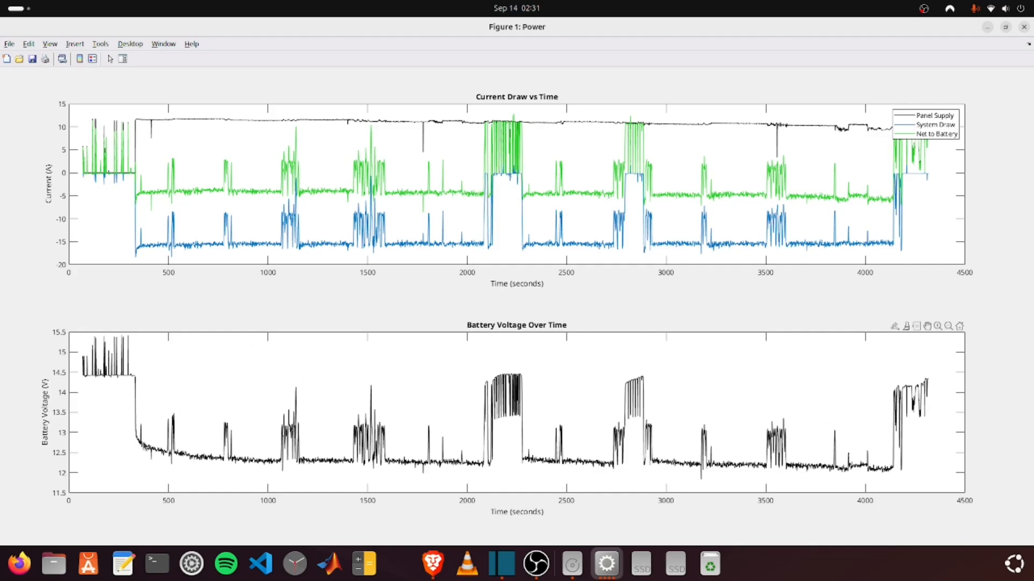
{"action": "mouse_move", "coordinate": [491, 252]}
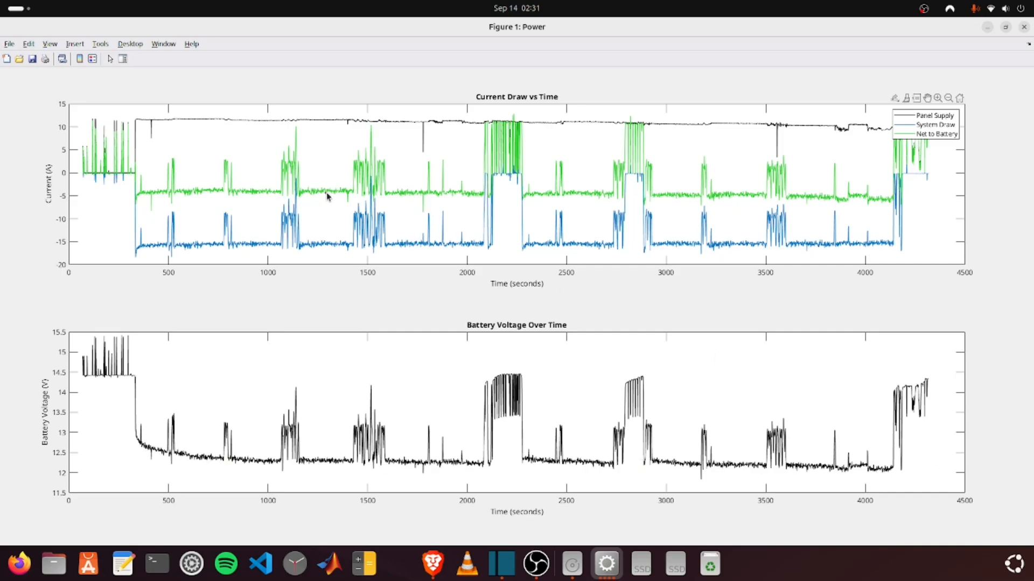
{"action": "left_click", "coordinate": [341, 194]}
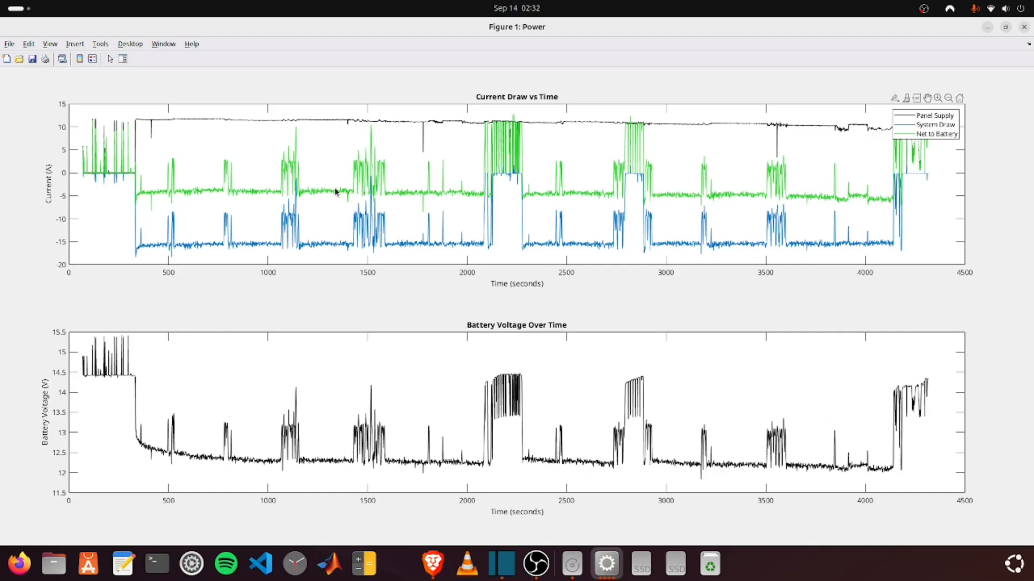
{"action": "mouse_move", "coordinate": [239, 126]}
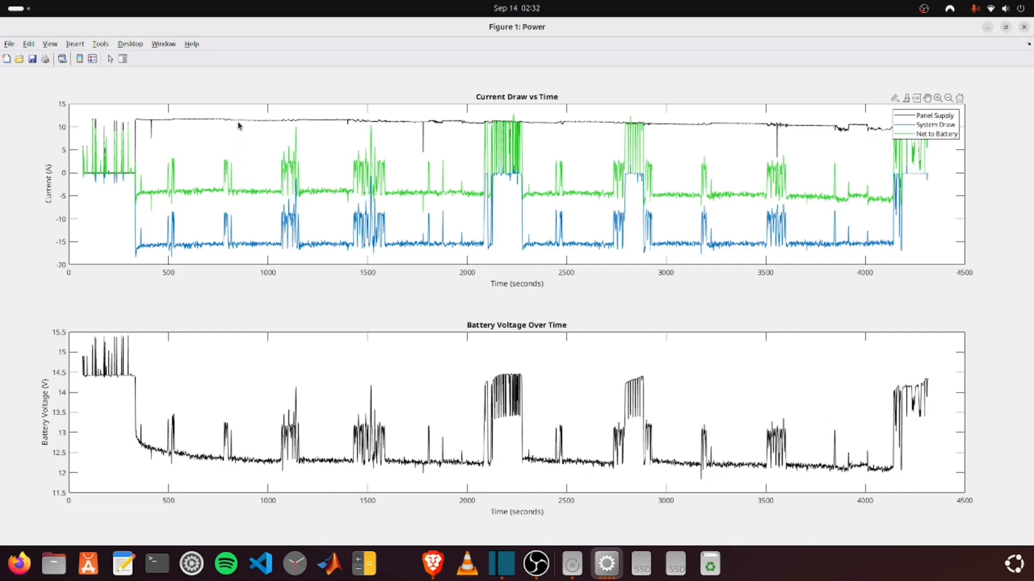
{"action": "mouse_move", "coordinate": [712, 355]}
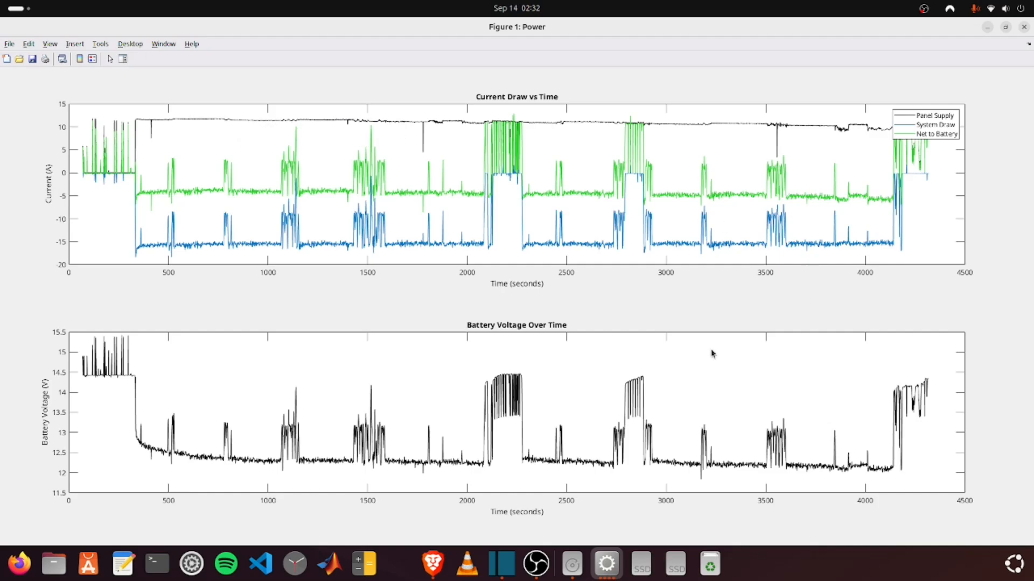
{"action": "mouse_move", "coordinate": [624, 401]}
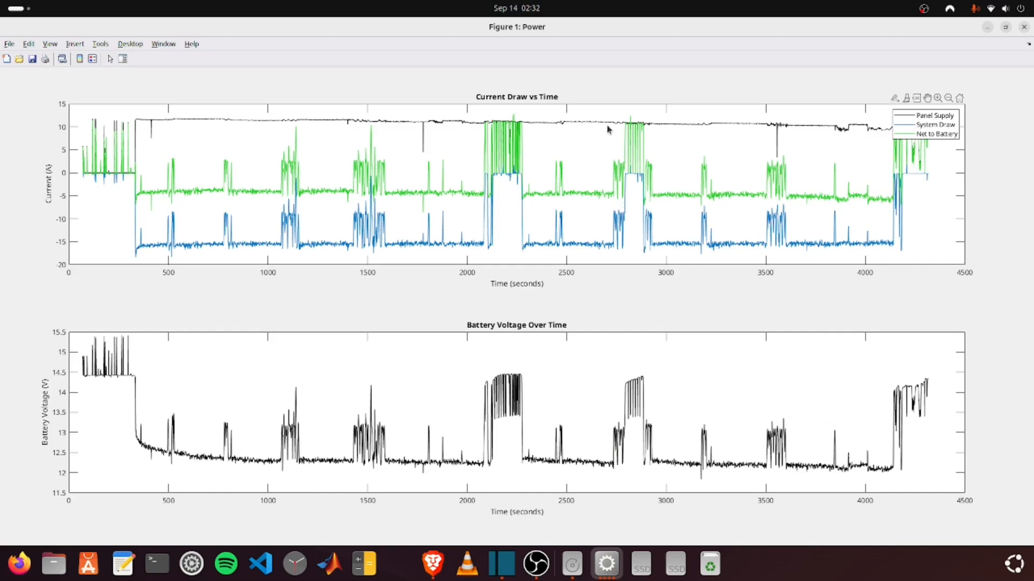
{"action": "mouse_move", "coordinate": [570, 256]}
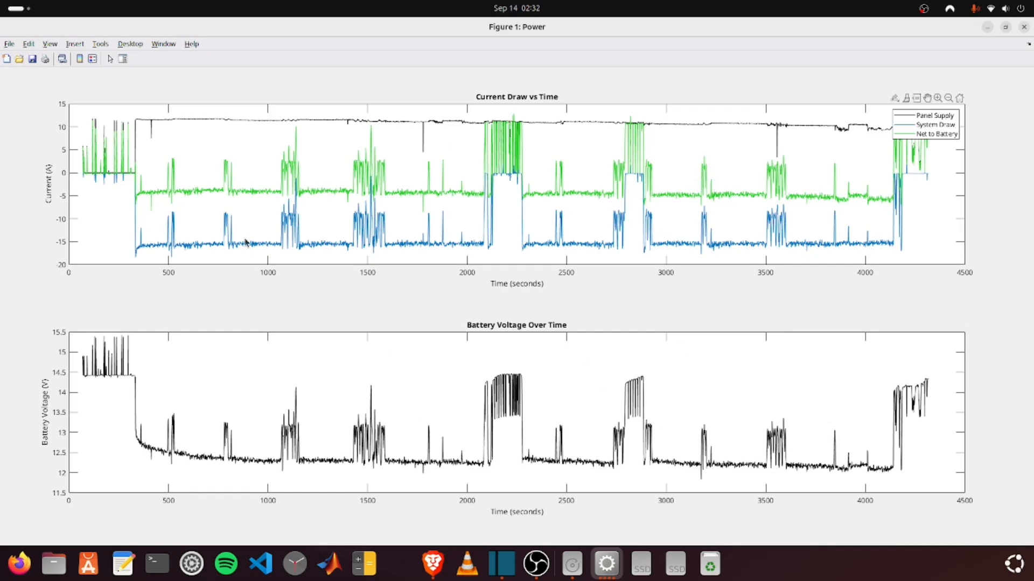
{"action": "mouse_move", "coordinate": [926, 186]}
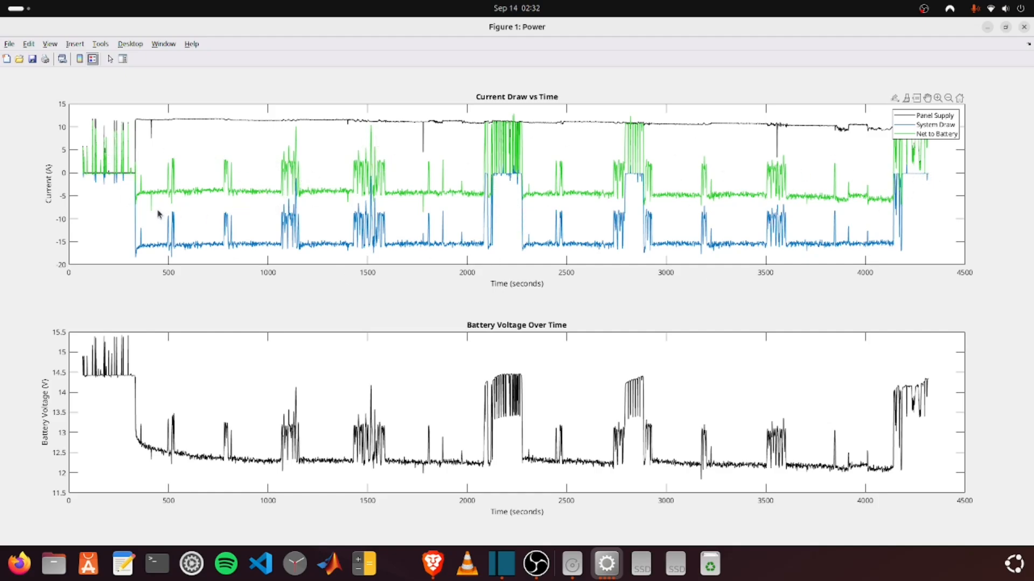
{"action": "mouse_move", "coordinate": [358, 198]}
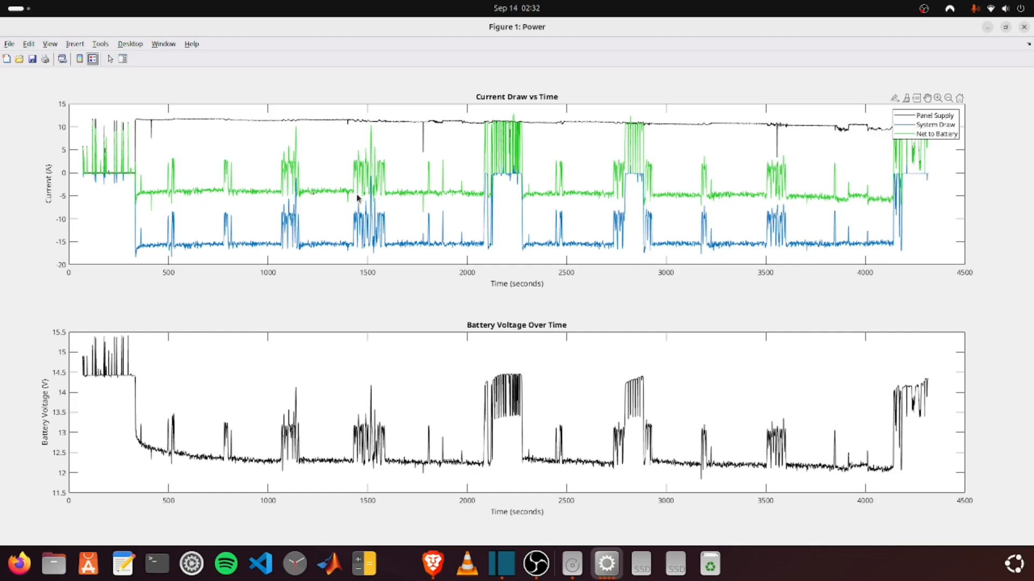